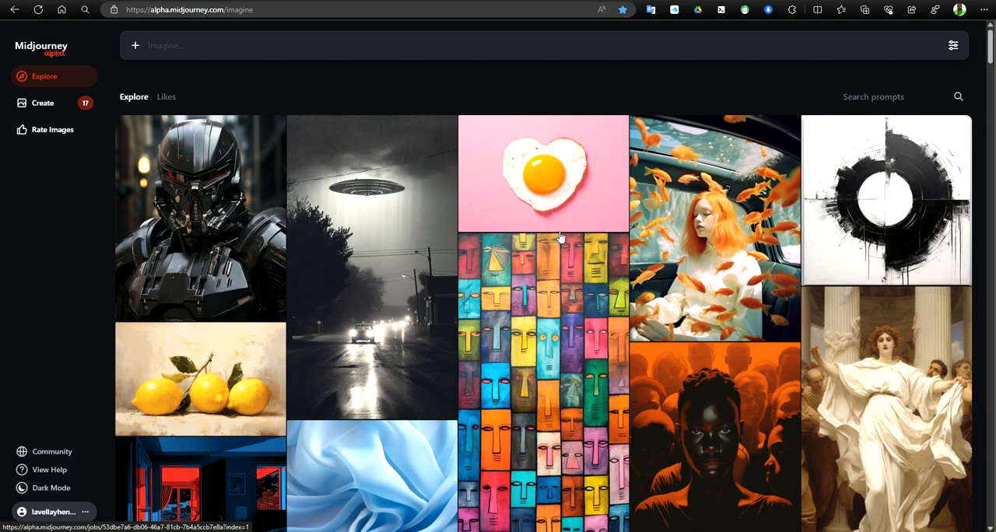
Step: Switch to the Create page of your own generations and reveal yesterday's Flash and Kid Flash renders
{"action": "left_click", "coordinate": [42, 103]}
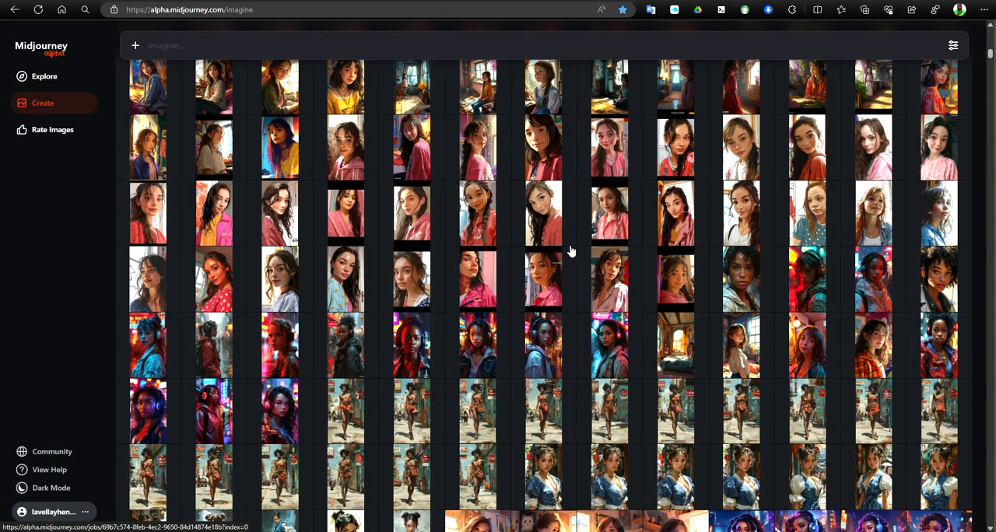
{"action": "left_click", "coordinate": [44, 103]}
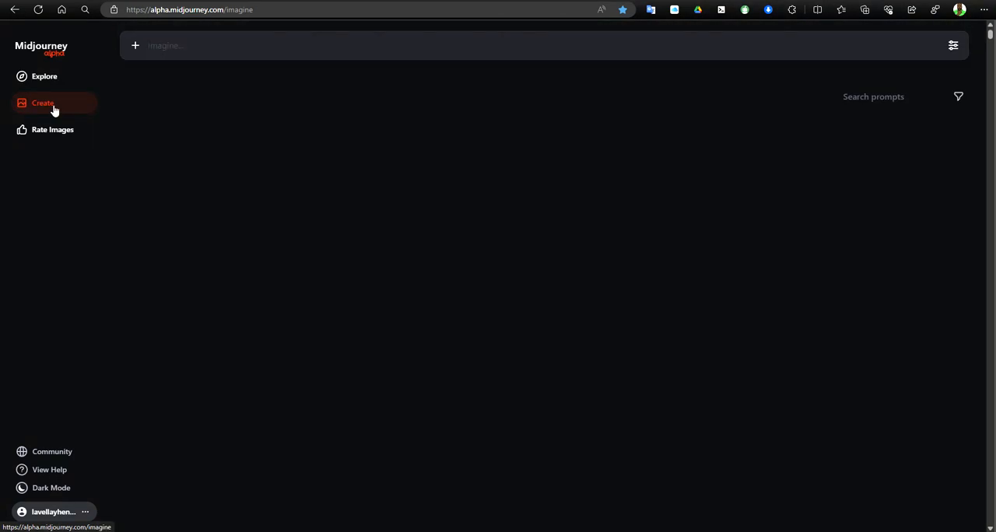
{"action": "left_click", "coordinate": [42, 103]}
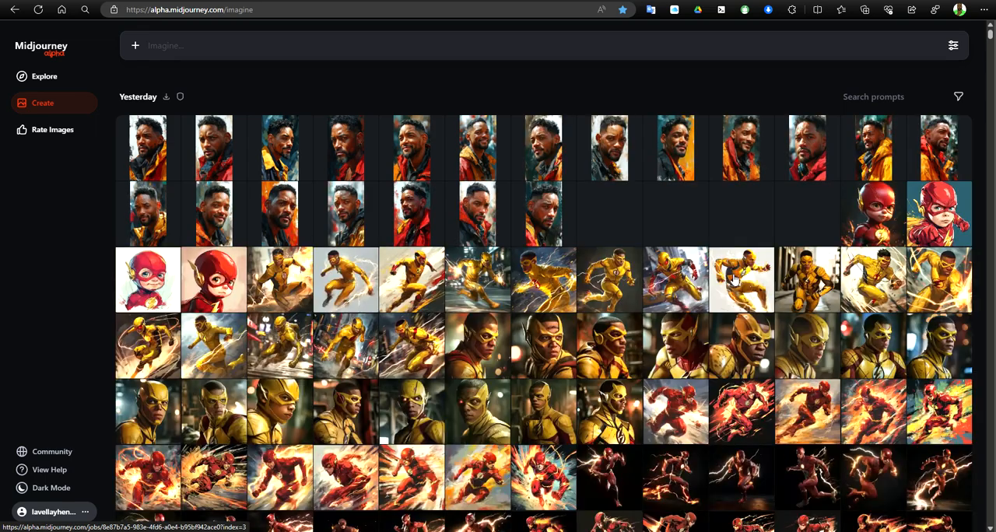
{"action": "scroll", "scroll_direction": "down", "scroll_amount": 3}
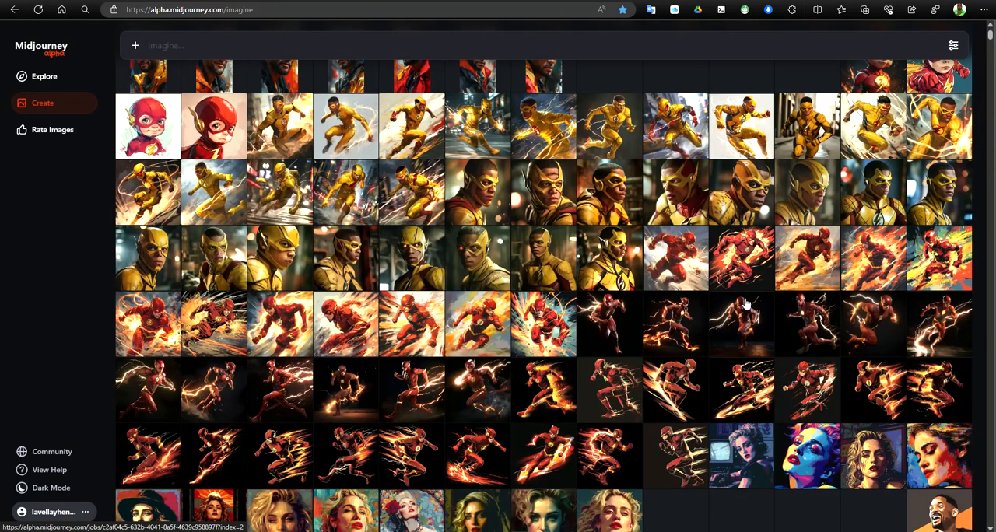
{"action": "mouse_move", "coordinate": [535, 257]}
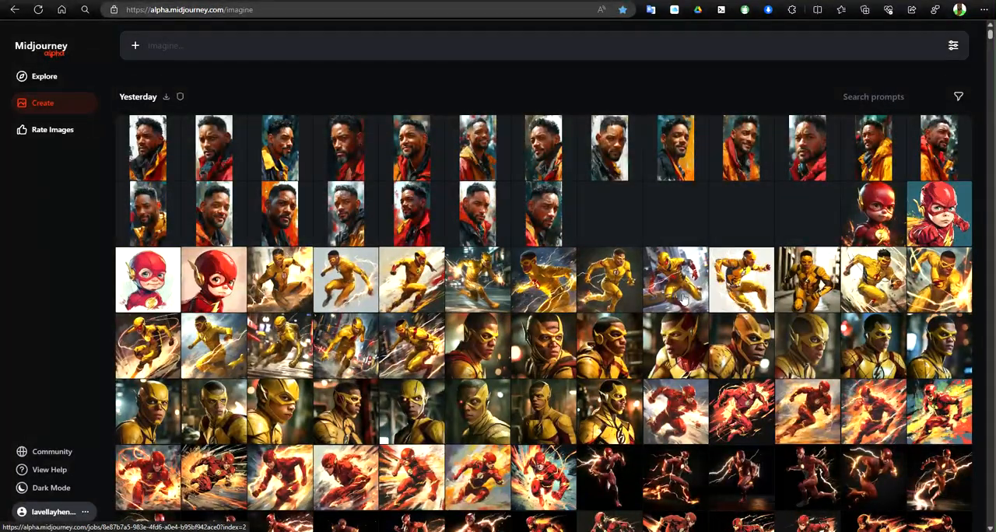
Step: Scroll the Create feed past the red-gown portraits and Green Rangers to the Kid Flash Spider-Verse sketches
{"action": "scroll", "scroll_direction": "down", "scroll_amount": 3}
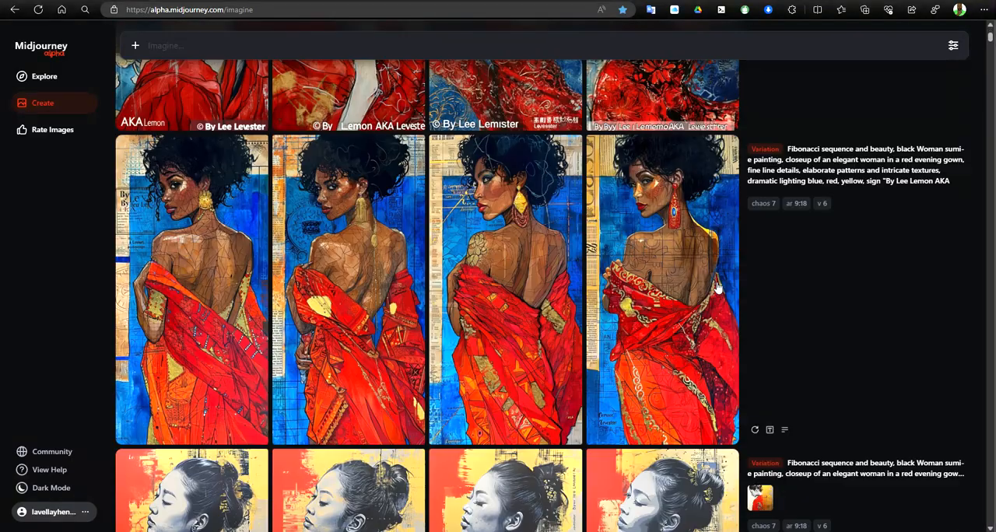
{"action": "scroll", "scroll_direction": "down", "scroll_amount": 3}
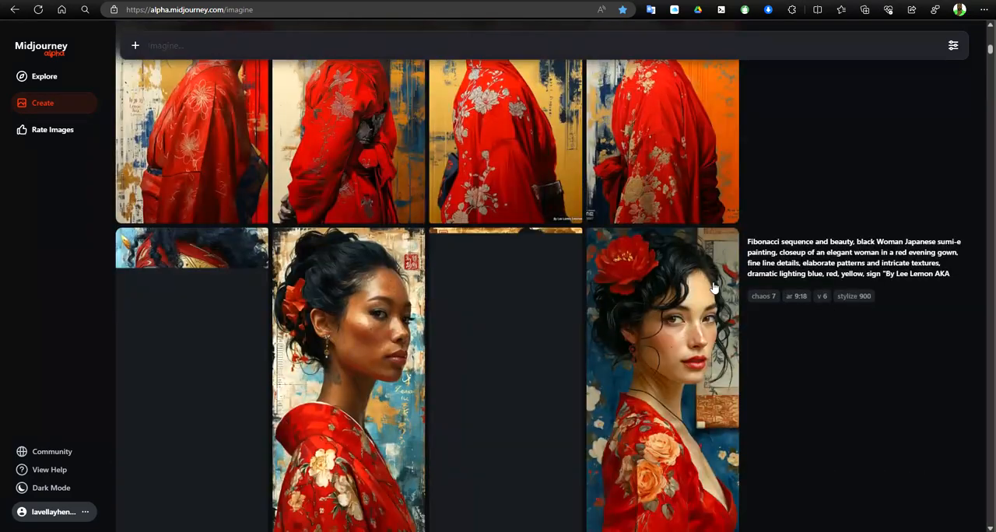
{"action": "scroll", "scroll_direction": "down", "scroll_amount": 3}
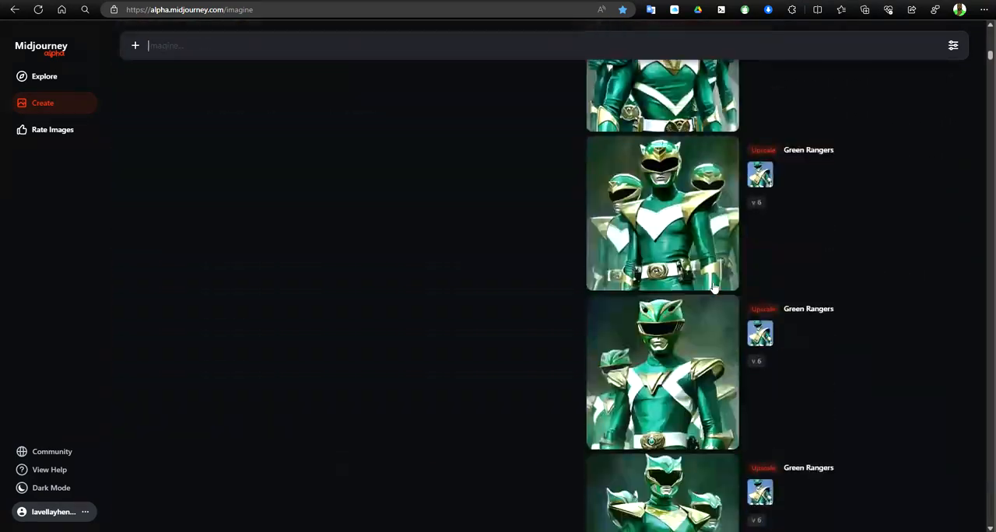
{"action": "scroll", "scroll_direction": "down", "scroll_amount": 3}
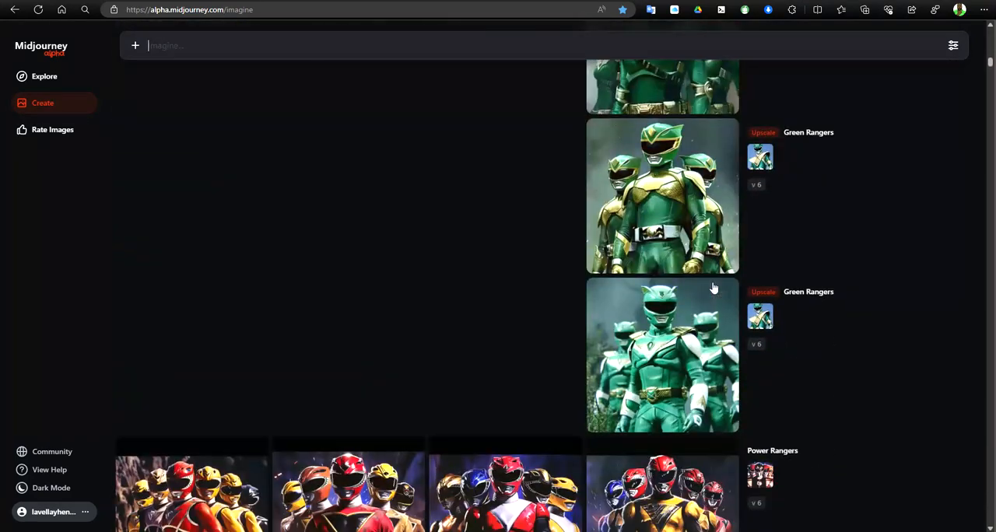
{"action": "scroll", "scroll_direction": "down", "scroll_amount": 3}
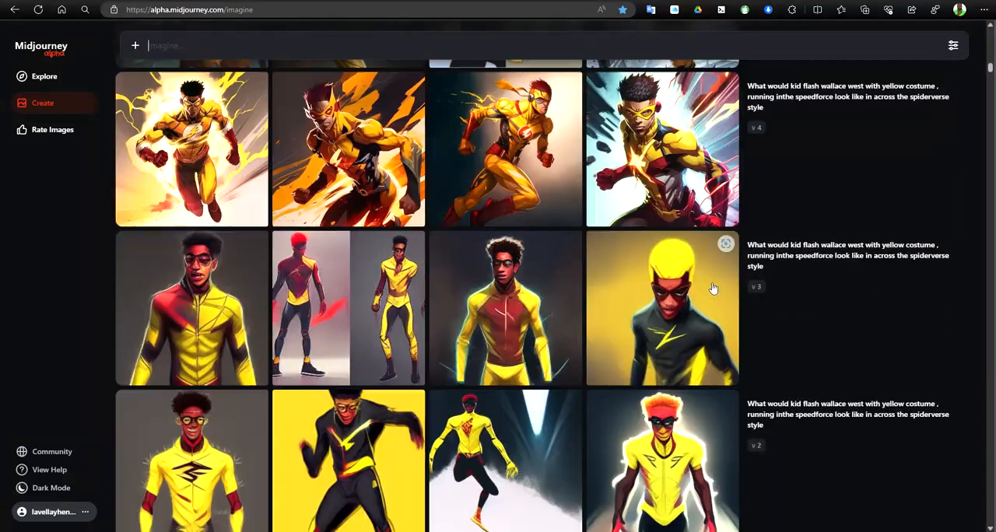
{"action": "scroll", "scroll_direction": "down", "scroll_amount": 3}
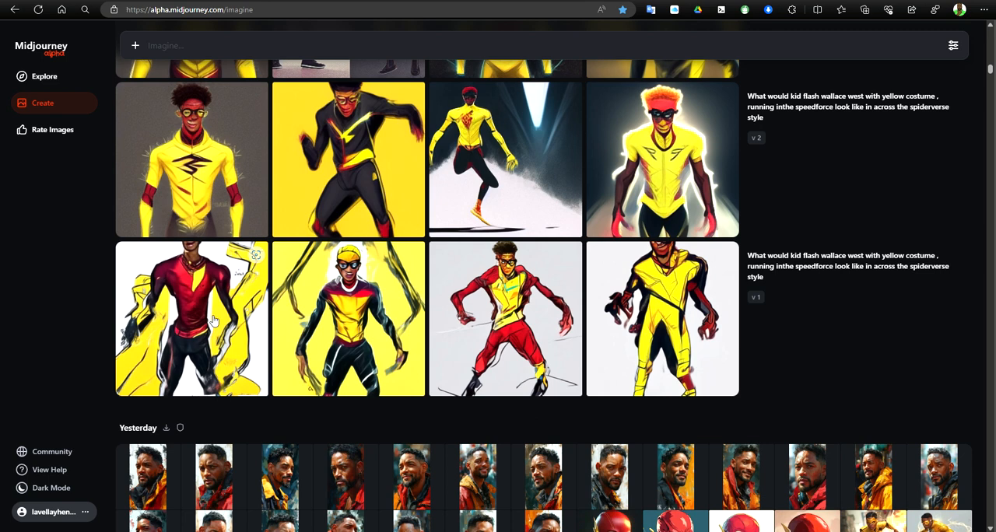
Step: Show the red-suited Kid Flash Spider-Verse sketch on its own detail page with its prompt
{"action": "left_click", "coordinate": [192, 319]}
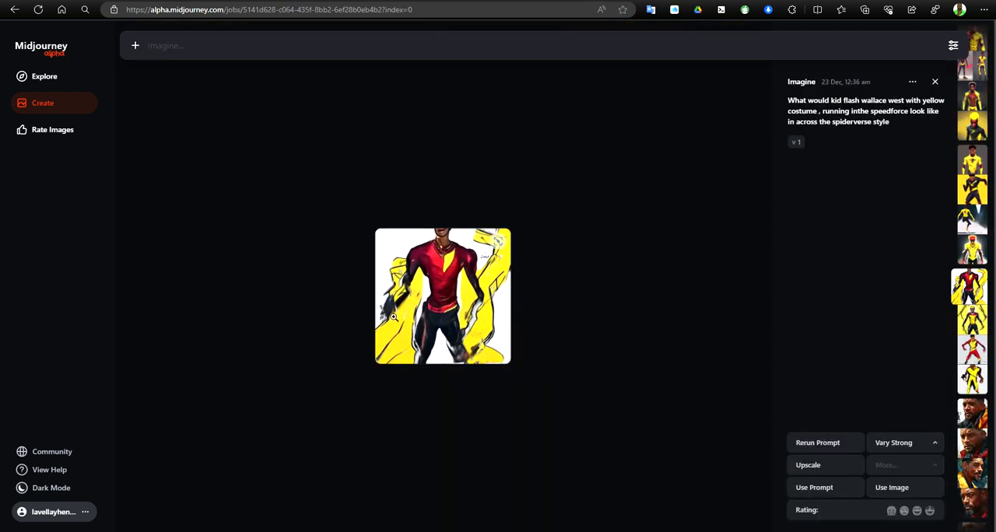
{"action": "mouse_move", "coordinate": [461, 305]}
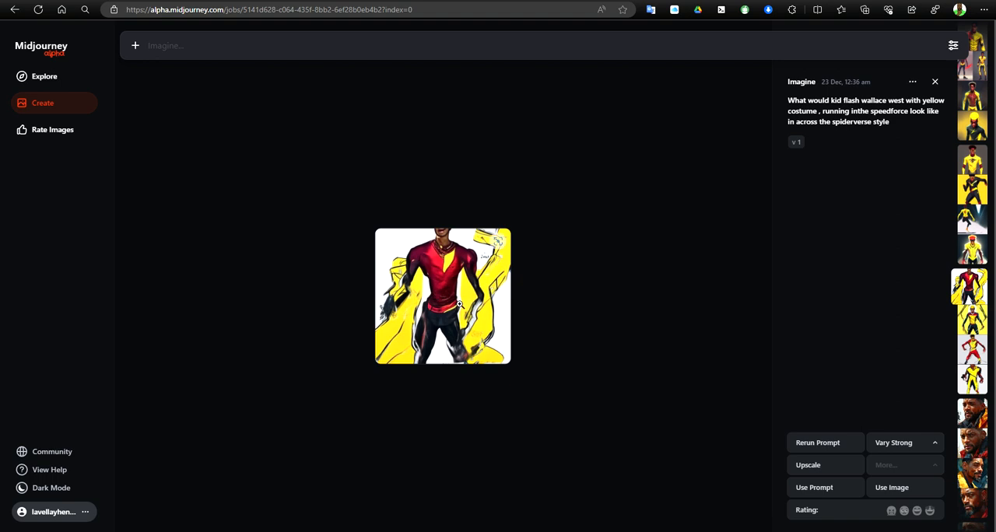
{"action": "mouse_move", "coordinate": [462, 304]}
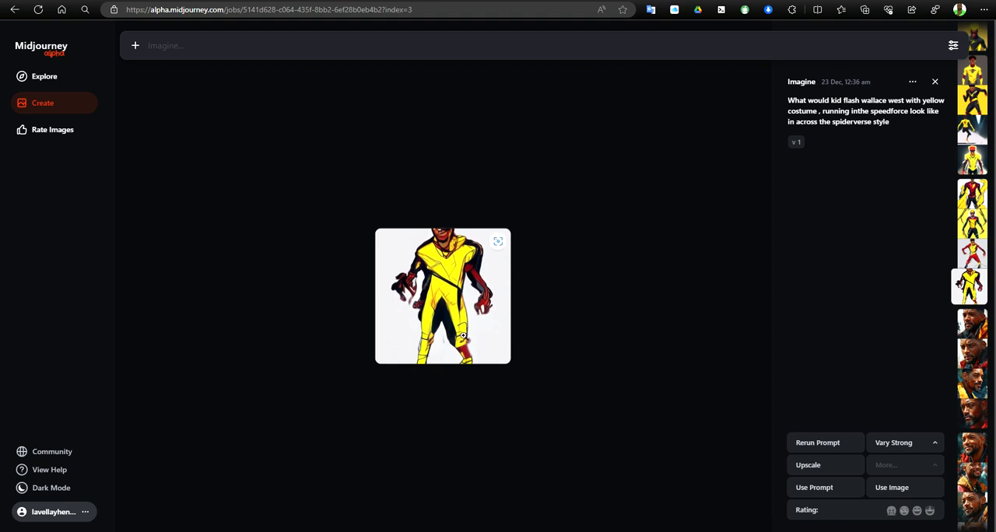
{"action": "mouse_move", "coordinate": [442, 305]}
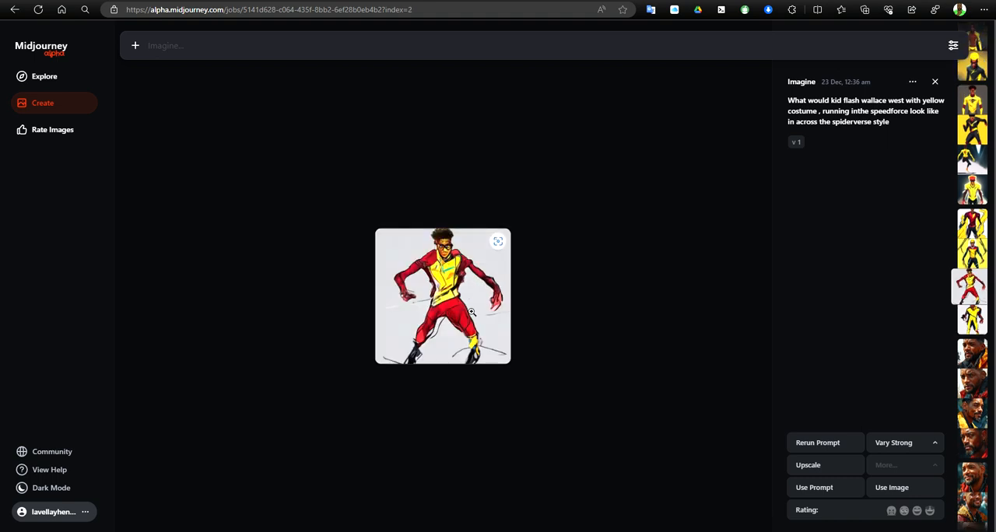
{"action": "mouse_move", "coordinate": [465, 286]}
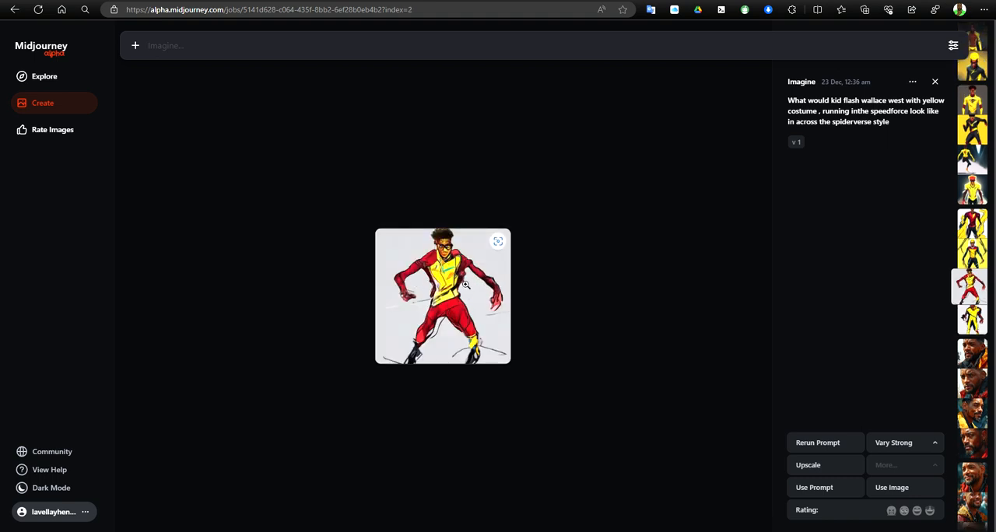
{"action": "mouse_move", "coordinate": [470, 292]}
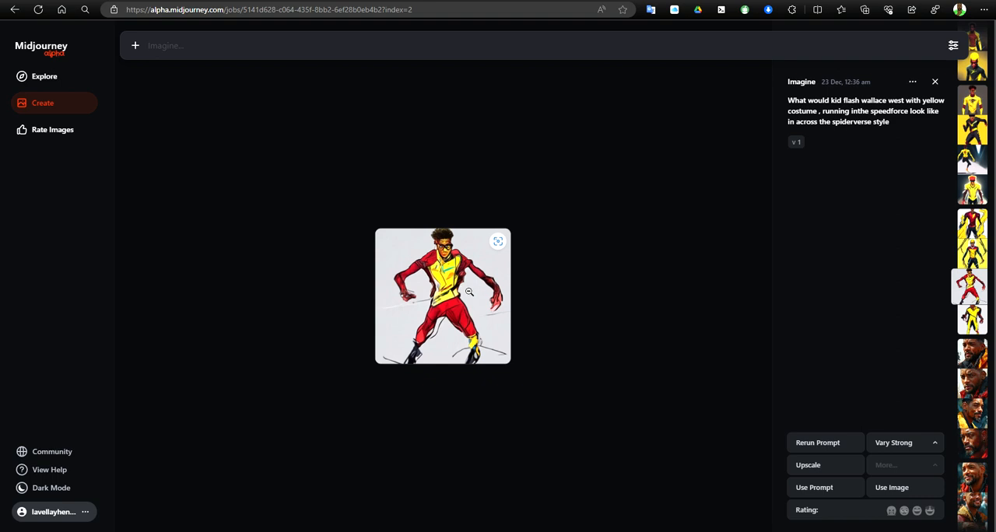
Step: Show the red-suited Kid Flash sketch alone in the full-screen image viewer
{"action": "left_click", "coordinate": [442, 294]}
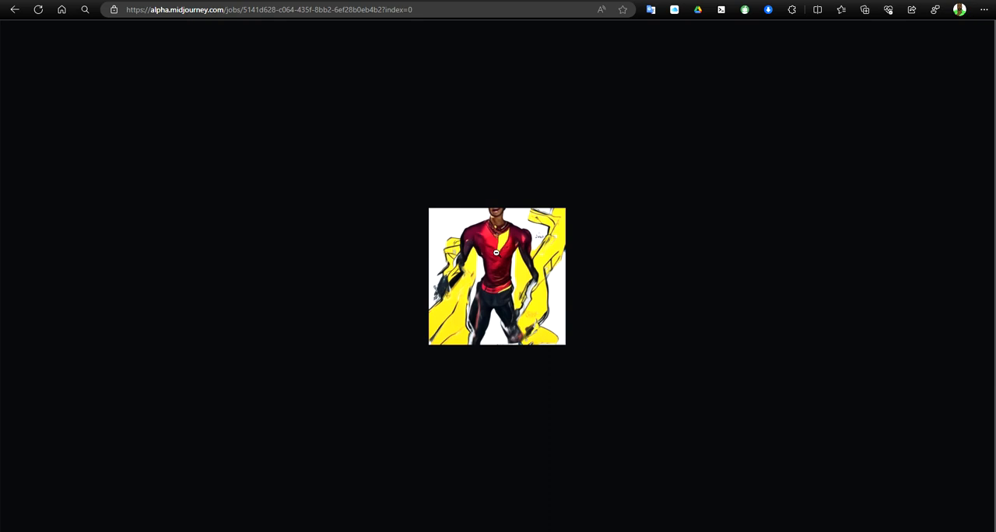
{"action": "mouse_move", "coordinate": [554, 219]}
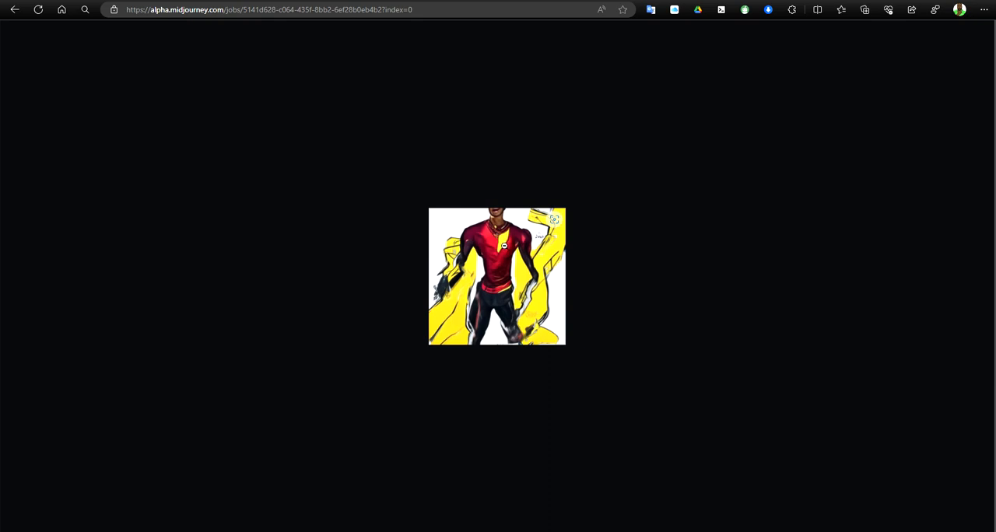
{"action": "mouse_move", "coordinate": [501, 270]}
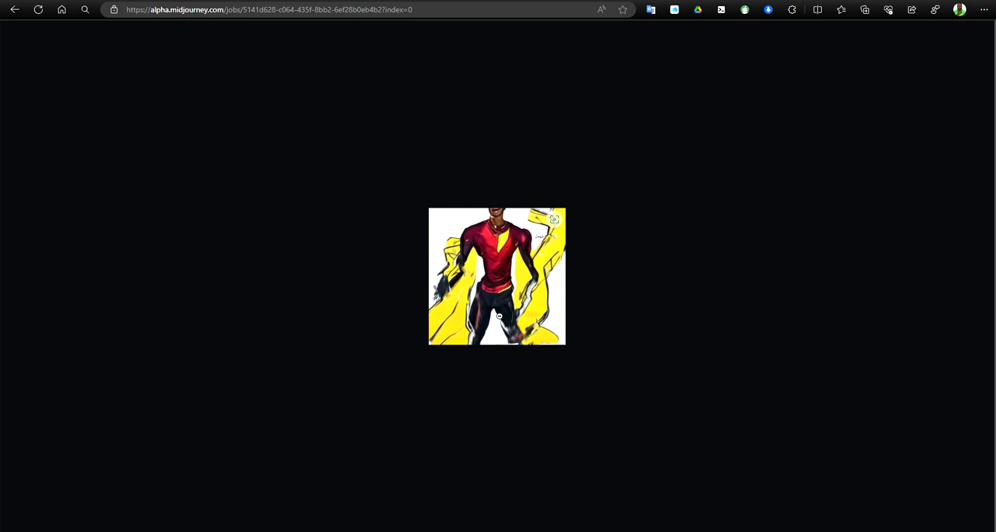
{"action": "mouse_move", "coordinate": [620, 322]}
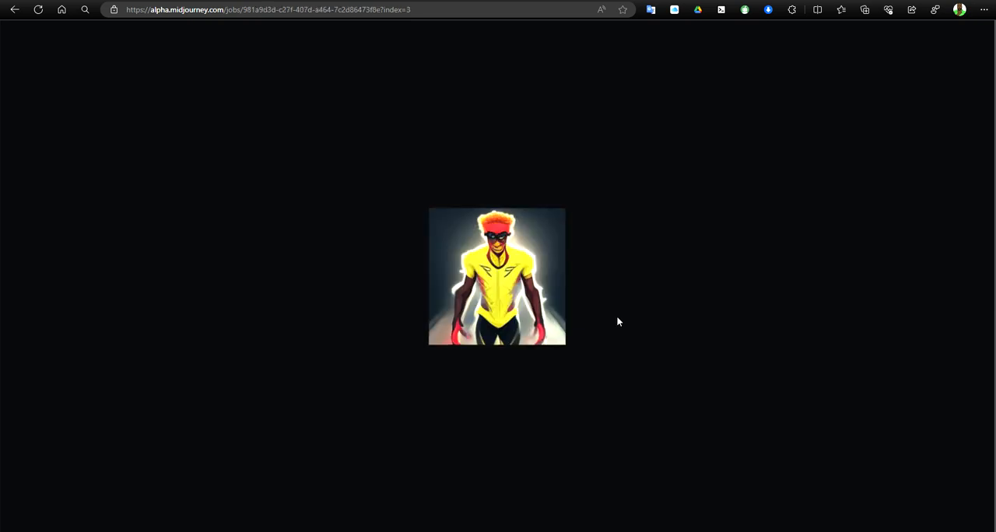
{"action": "mouse_move", "coordinate": [496, 277]}
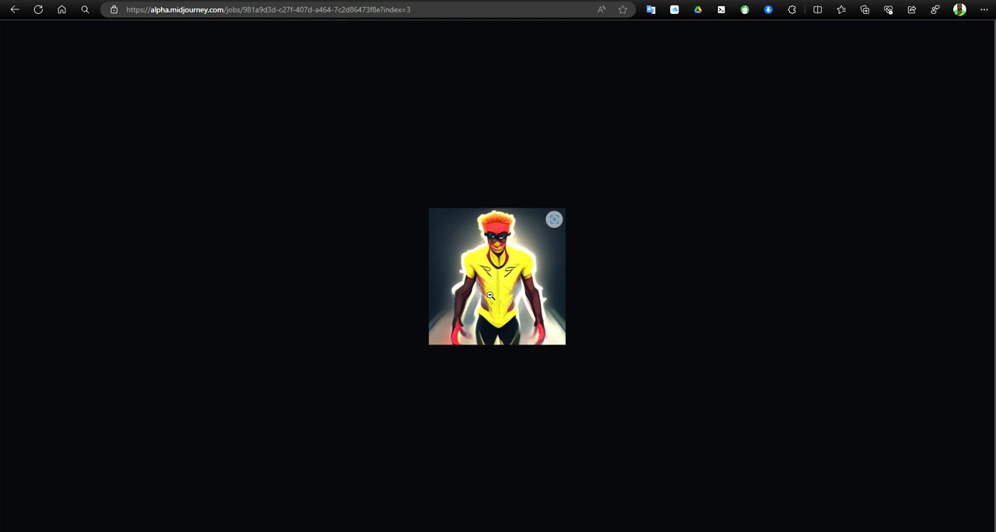
{"action": "mouse_move", "coordinate": [528, 290]}
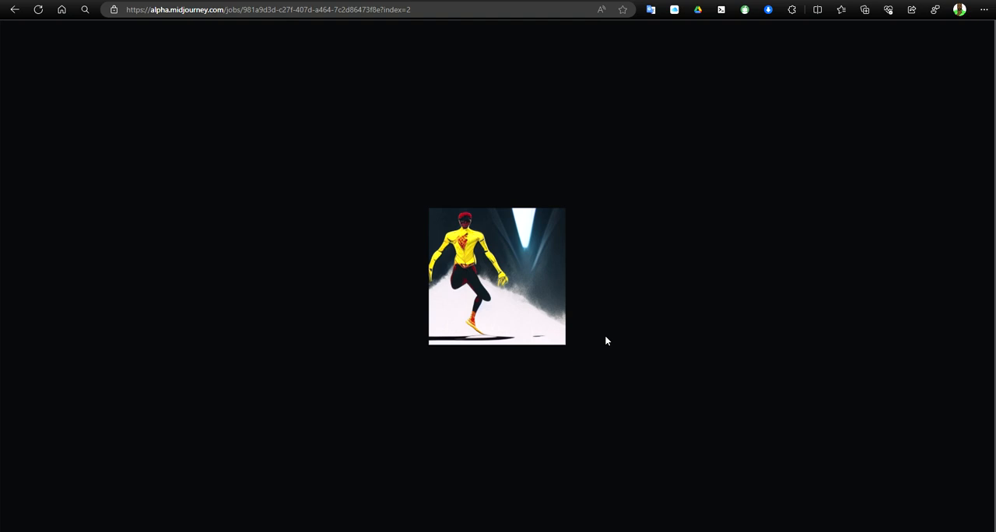
{"action": "mouse_move", "coordinate": [488, 305]}
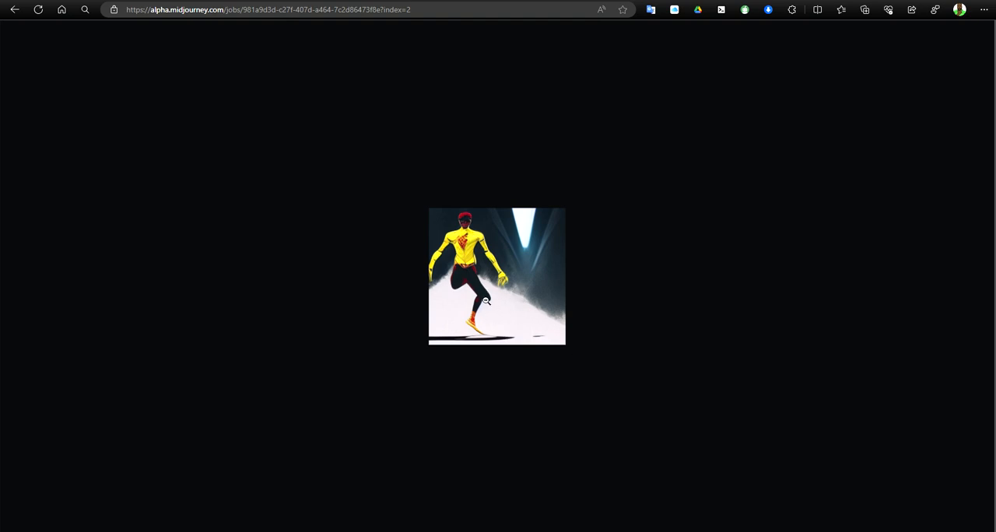
{"action": "mouse_move", "coordinate": [486, 301]}
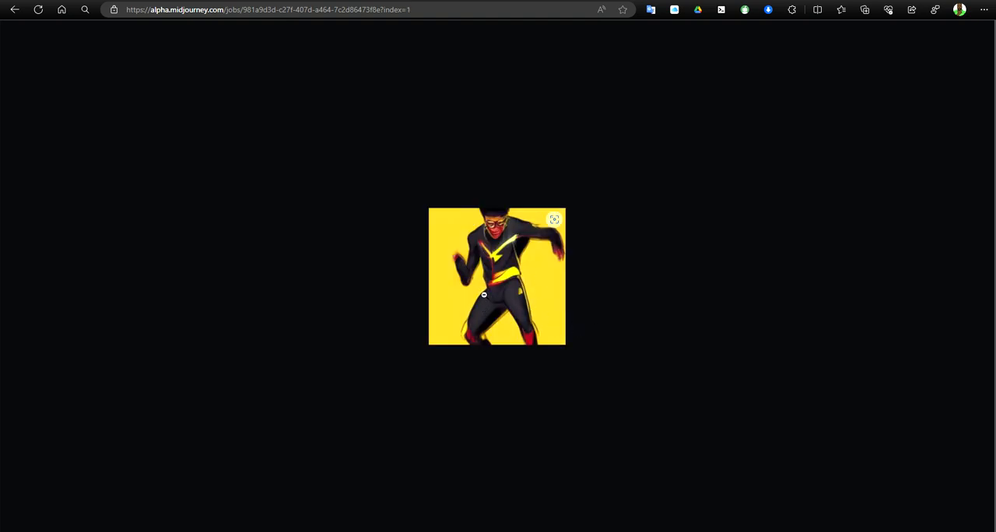
{"action": "mouse_move", "coordinate": [578, 274]}
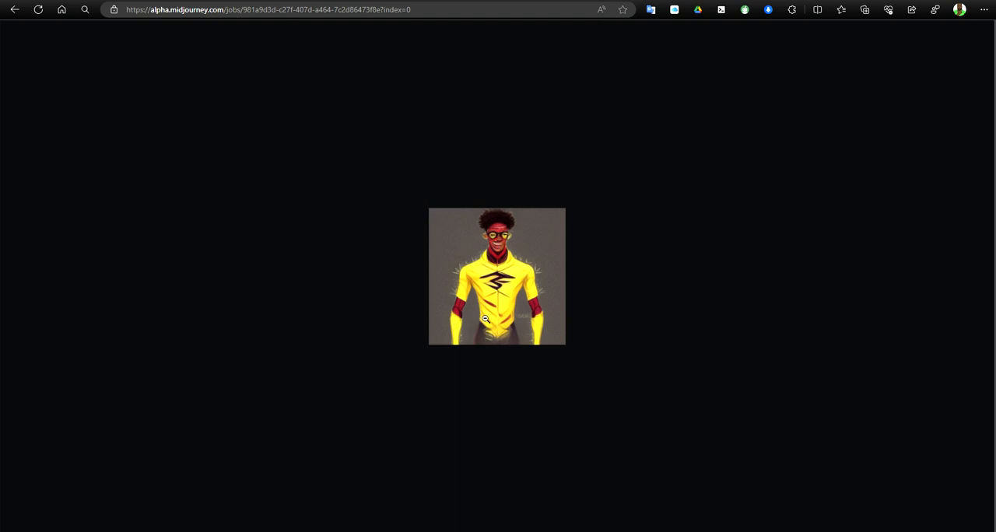
{"action": "mouse_move", "coordinate": [614, 311]}
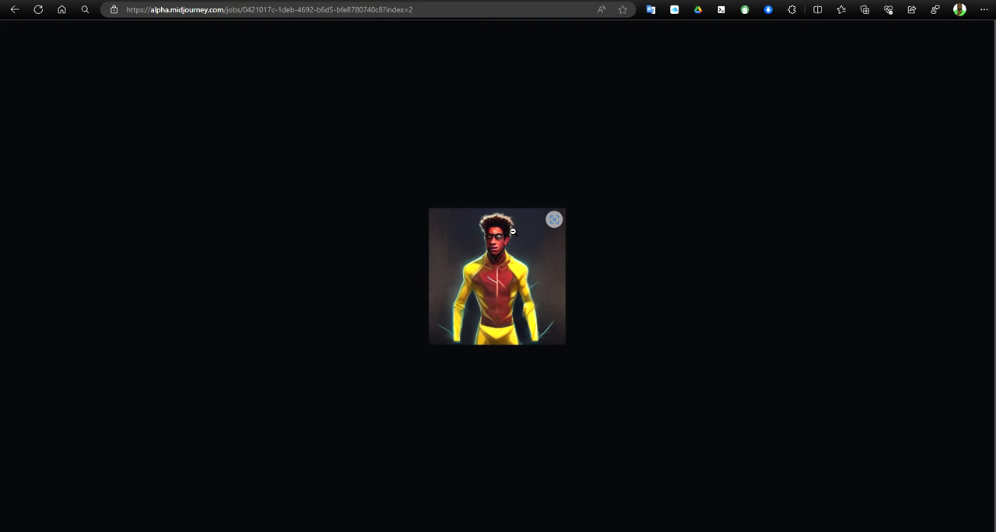
{"action": "mouse_move", "coordinate": [524, 290]}
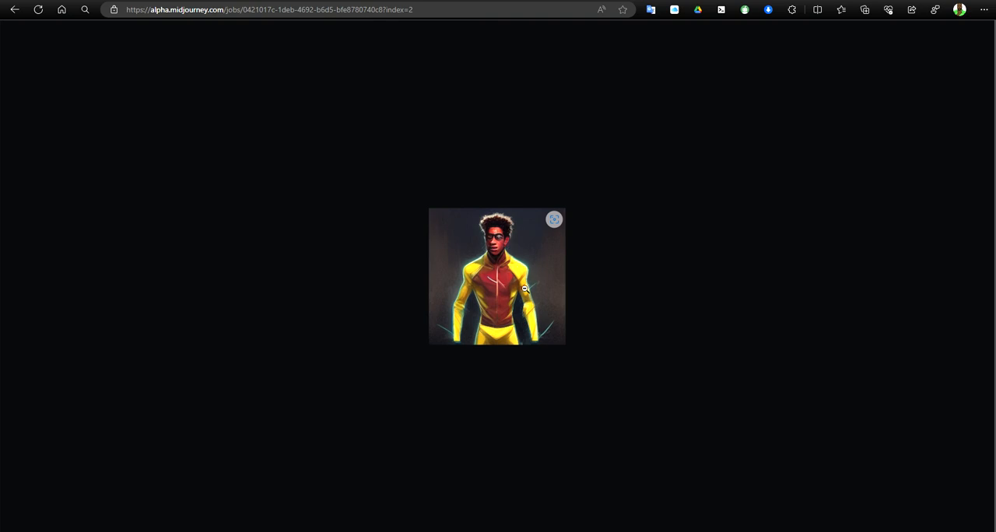
{"action": "mouse_move", "coordinate": [502, 229]}
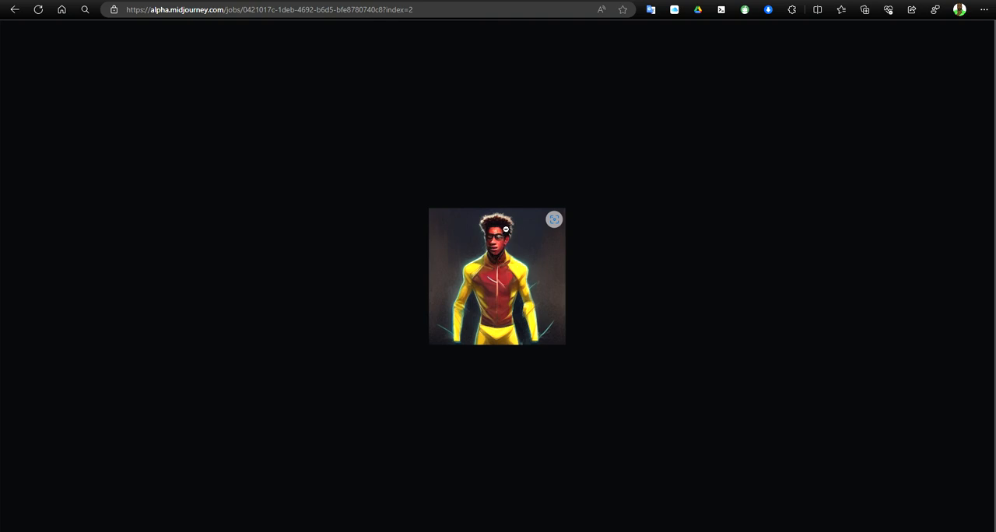
{"action": "mouse_move", "coordinate": [495, 234]}
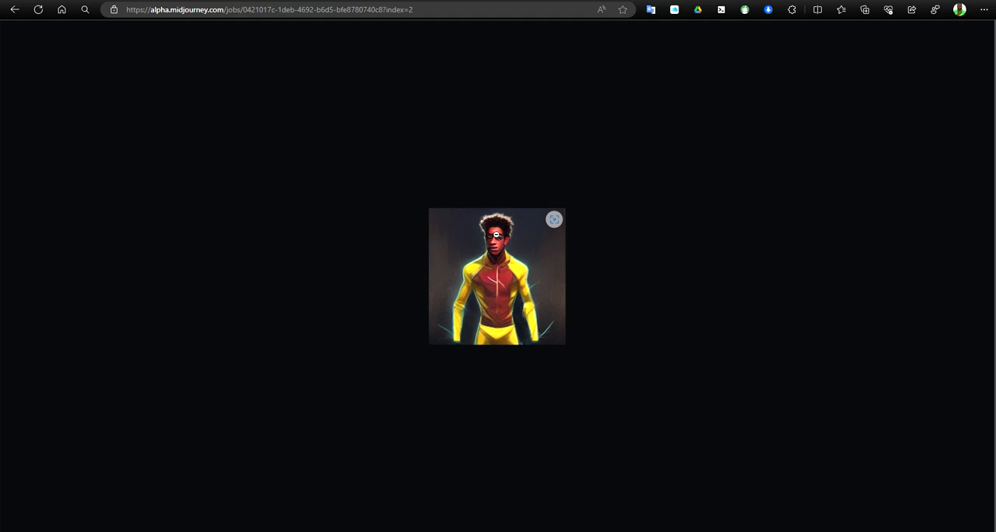
{"action": "mouse_move", "coordinate": [598, 298]}
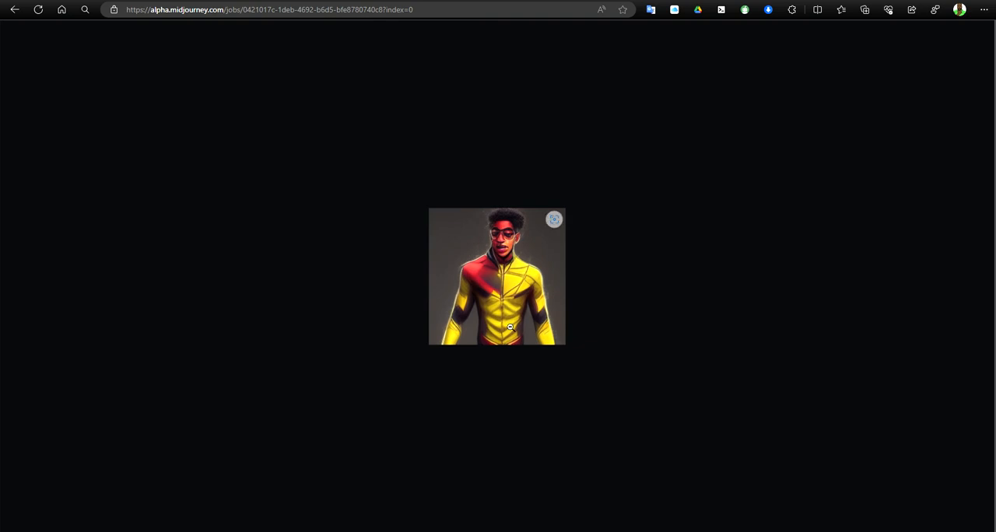
{"action": "mouse_move", "coordinate": [580, 299]}
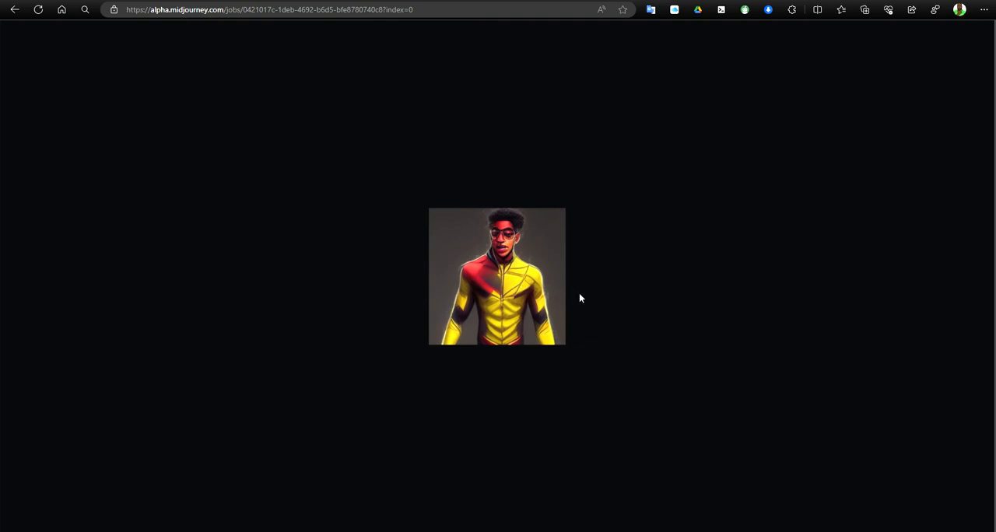
{"action": "mouse_move", "coordinate": [590, 320]}
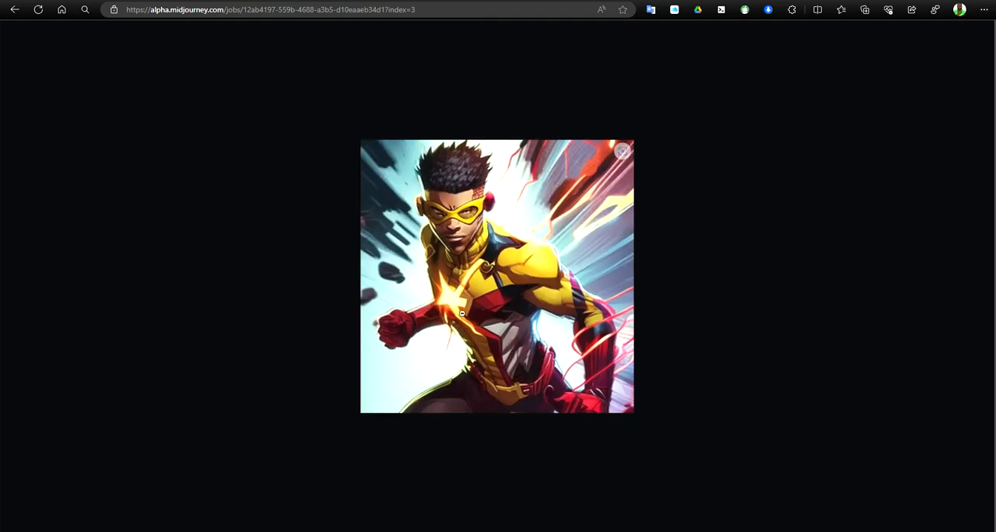
{"action": "mouse_move", "coordinate": [435, 236]}
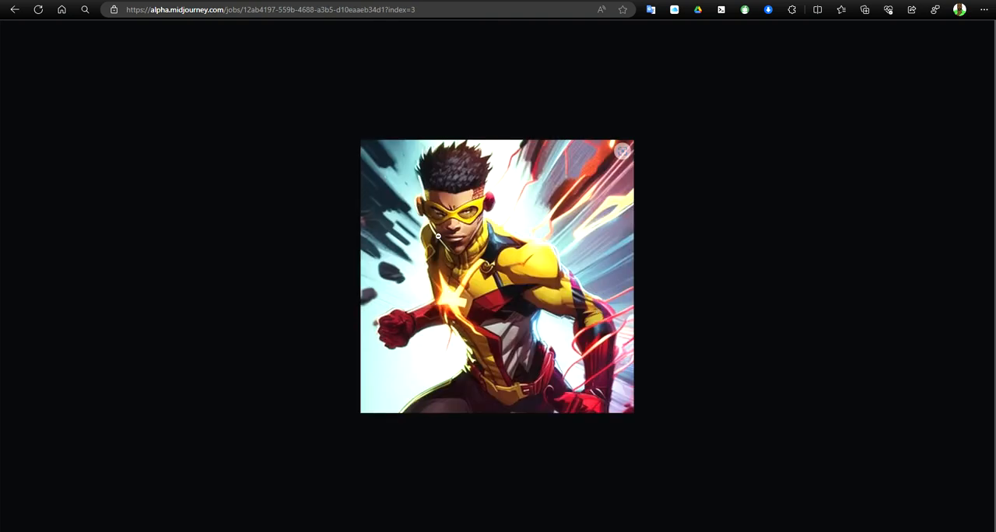
{"action": "mouse_move", "coordinate": [529, 274]}
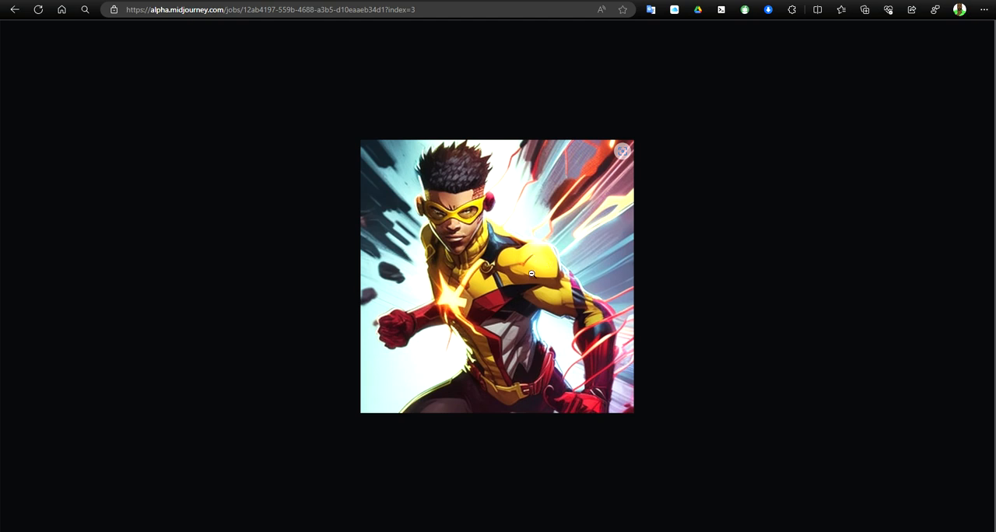
{"action": "mouse_move", "coordinate": [554, 308]}
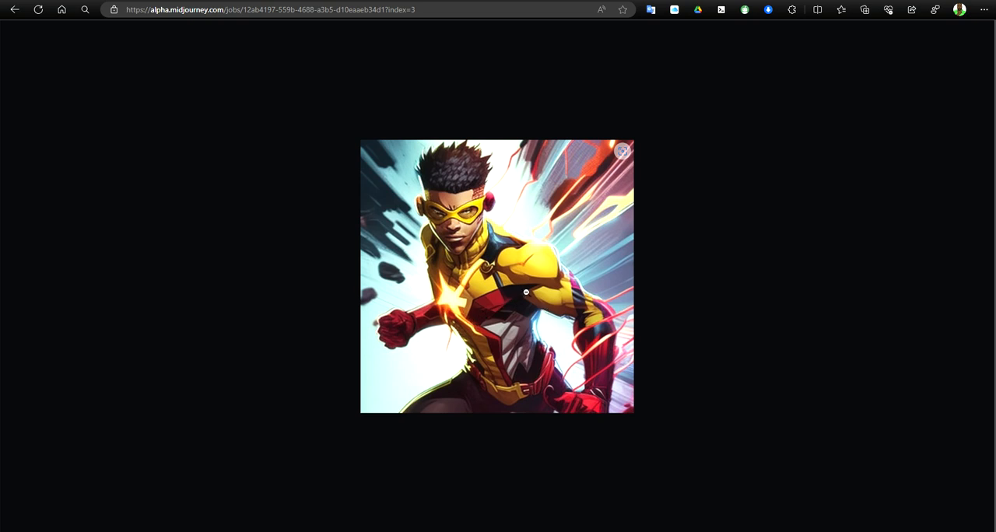
{"action": "mouse_move", "coordinate": [542, 289]}
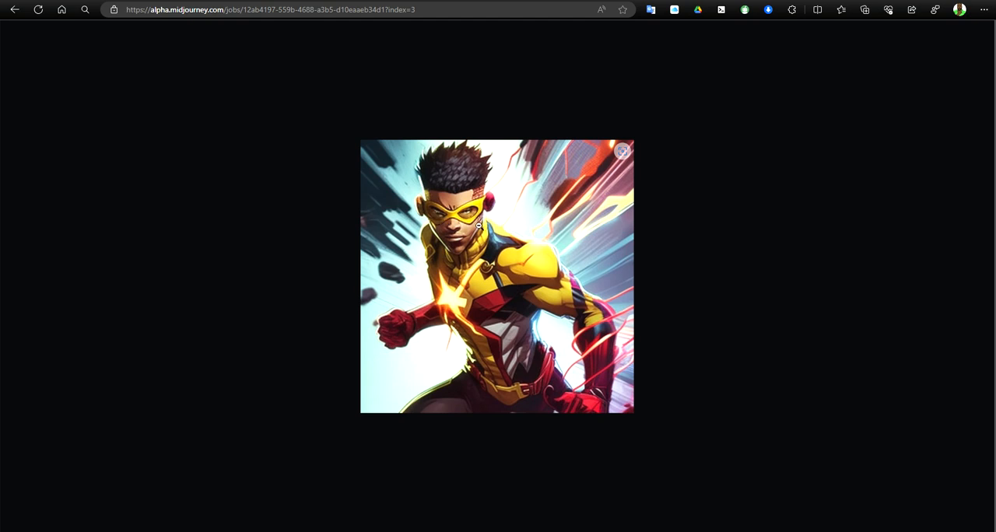
{"action": "mouse_move", "coordinate": [404, 345]}
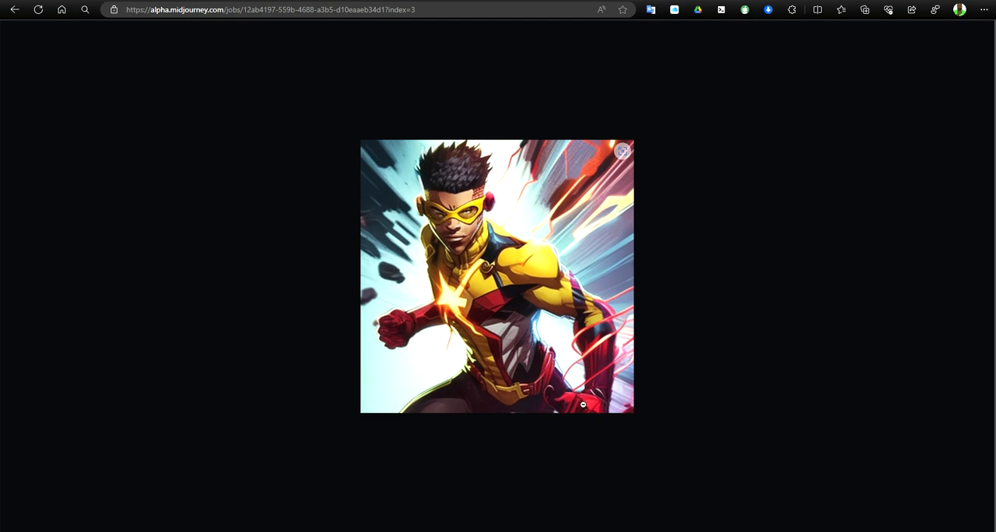
{"action": "mouse_move", "coordinate": [507, 347]}
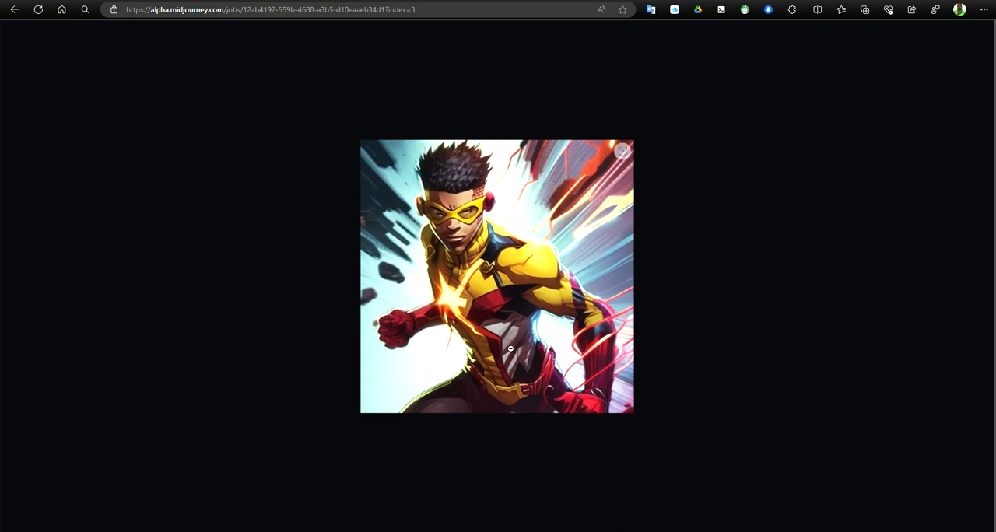
{"action": "mouse_move", "coordinate": [498, 215]}
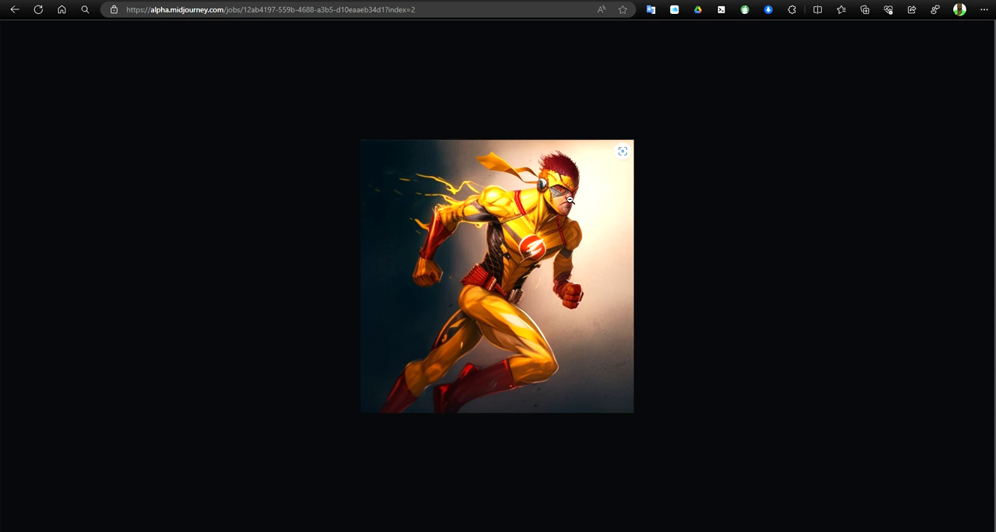
{"action": "mouse_move", "coordinate": [504, 201]}
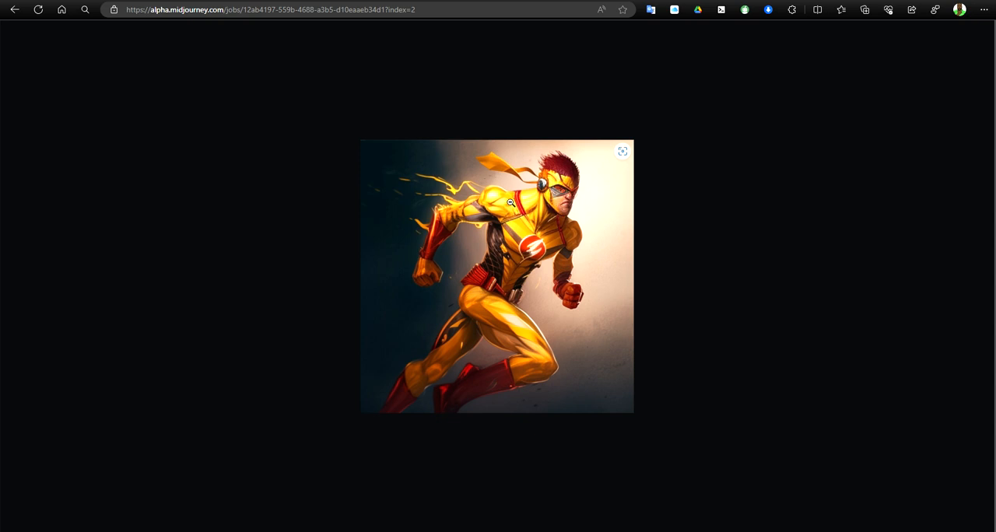
{"action": "mouse_move", "coordinate": [518, 348]}
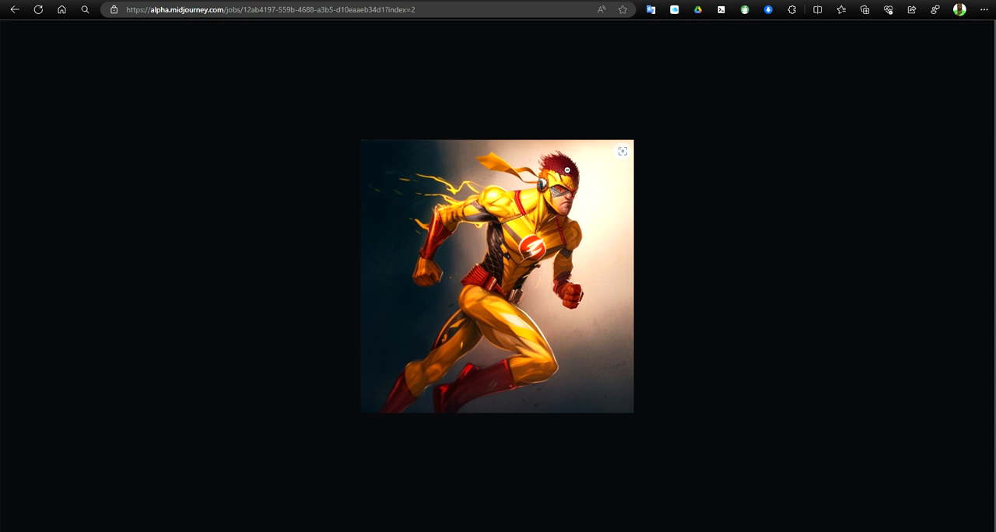
{"action": "mouse_move", "coordinate": [570, 212]}
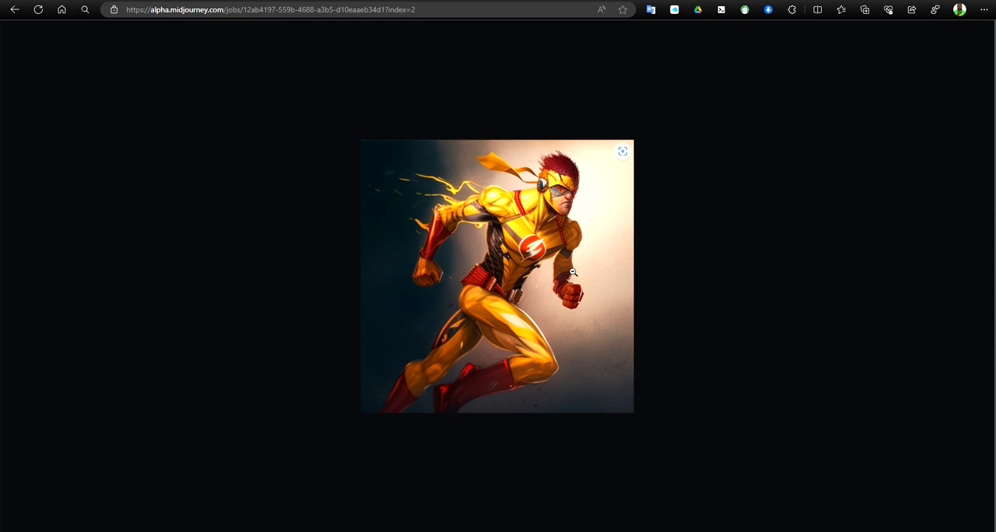
{"action": "mouse_move", "coordinate": [456, 265]}
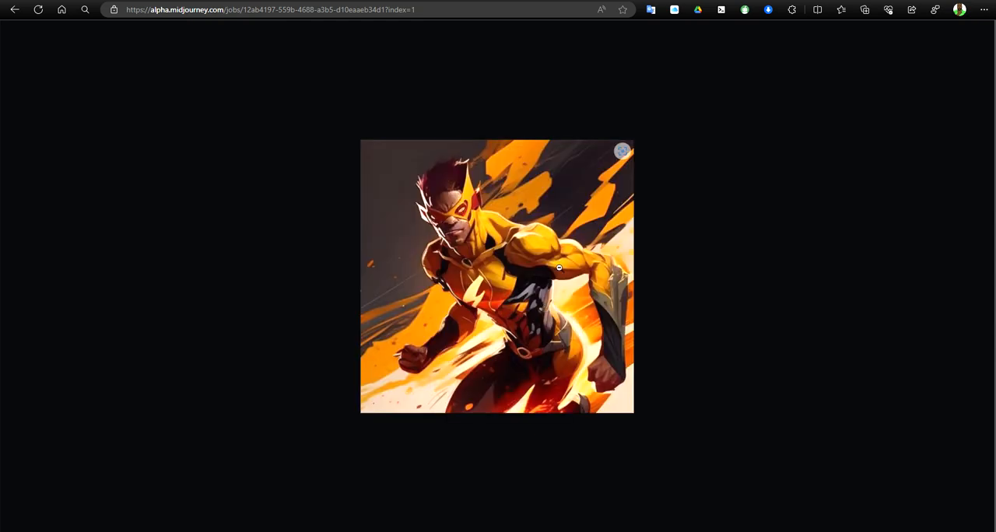
{"action": "mouse_move", "coordinate": [513, 203]}
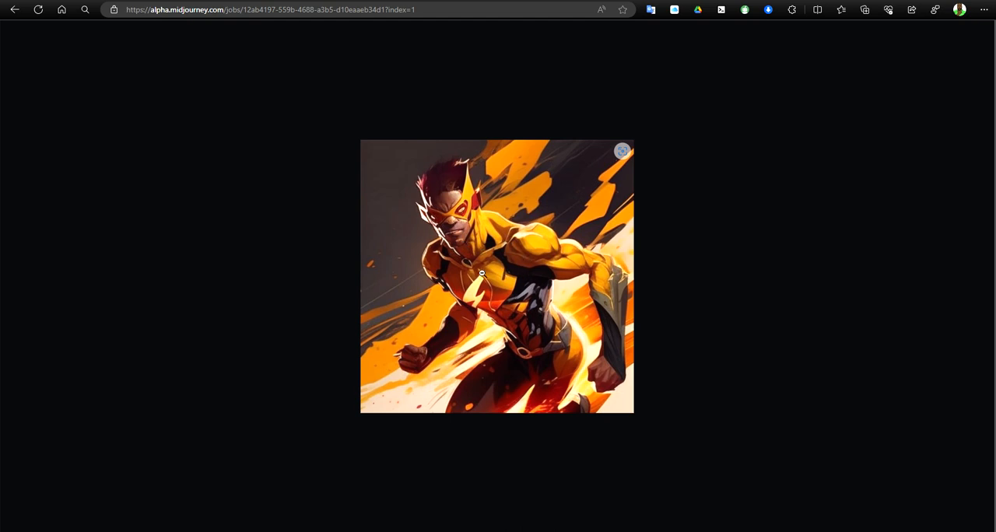
{"action": "mouse_move", "coordinate": [461, 230]}
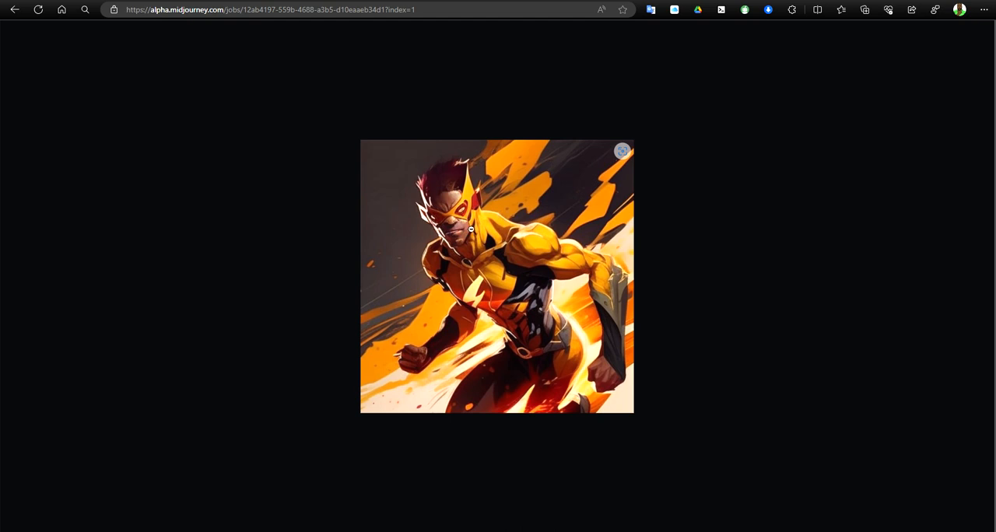
{"action": "mouse_move", "coordinate": [477, 233]}
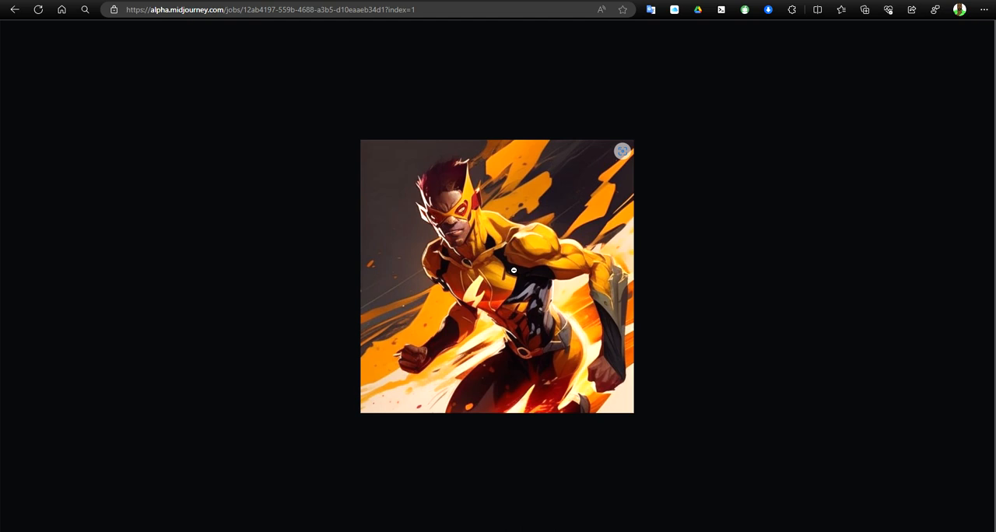
{"action": "mouse_move", "coordinate": [545, 283]}
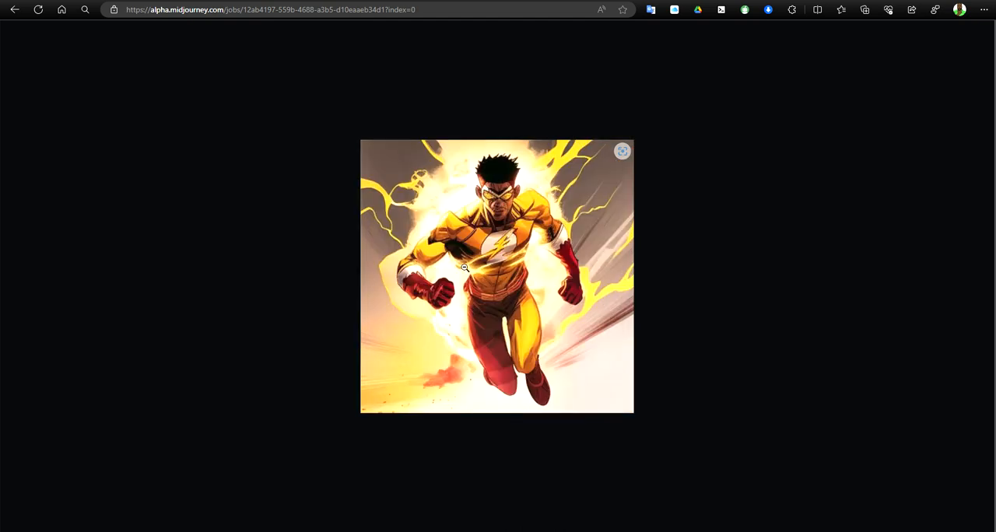
{"action": "mouse_move", "coordinate": [467, 235]}
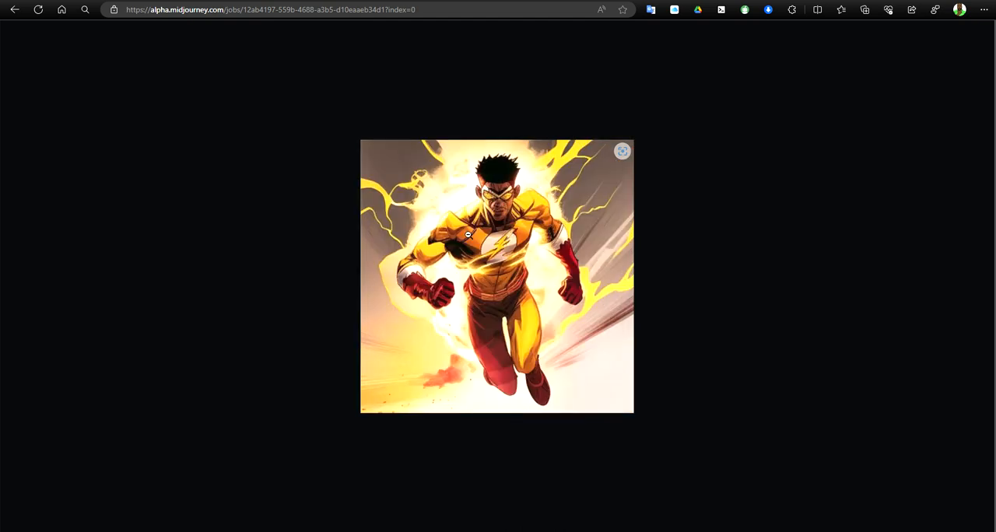
{"action": "mouse_move", "coordinate": [540, 261]}
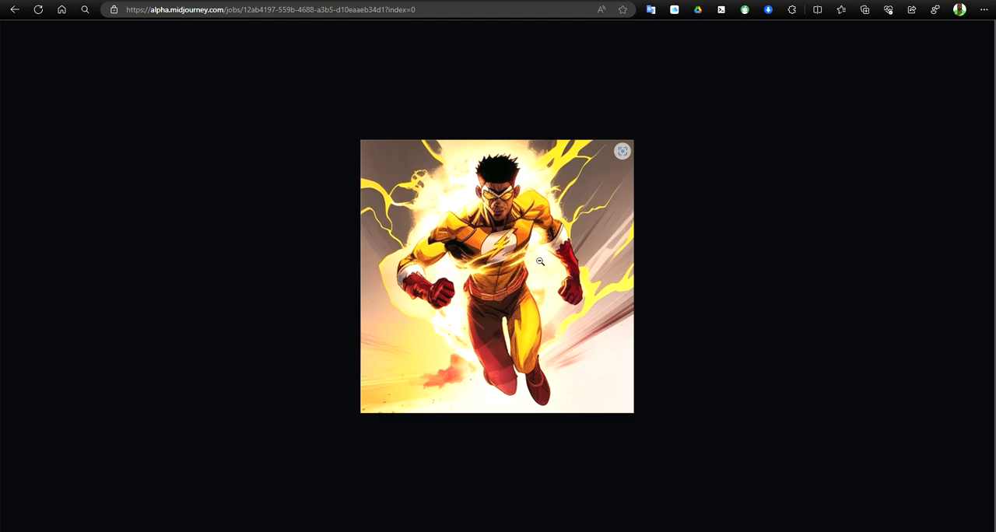
{"action": "mouse_move", "coordinate": [431, 202]}
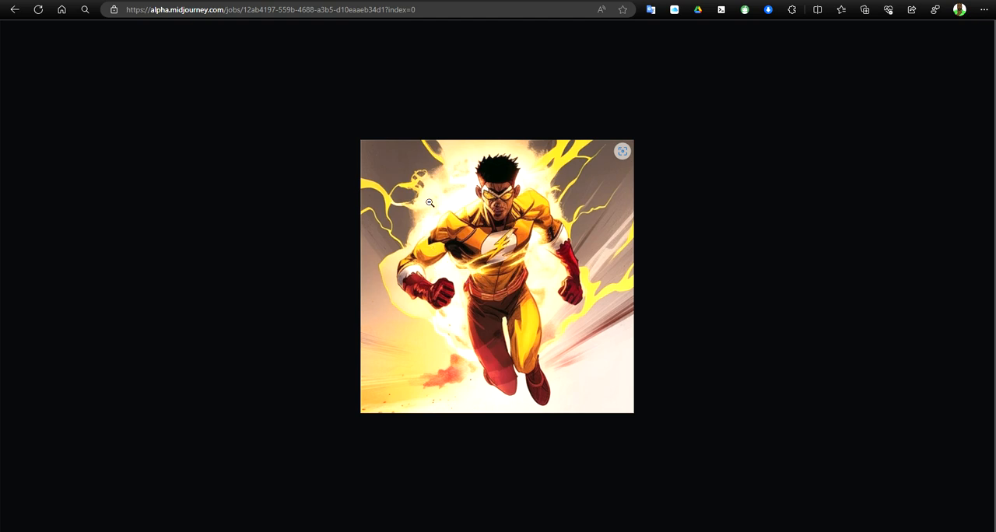
{"action": "mouse_move", "coordinate": [478, 198]}
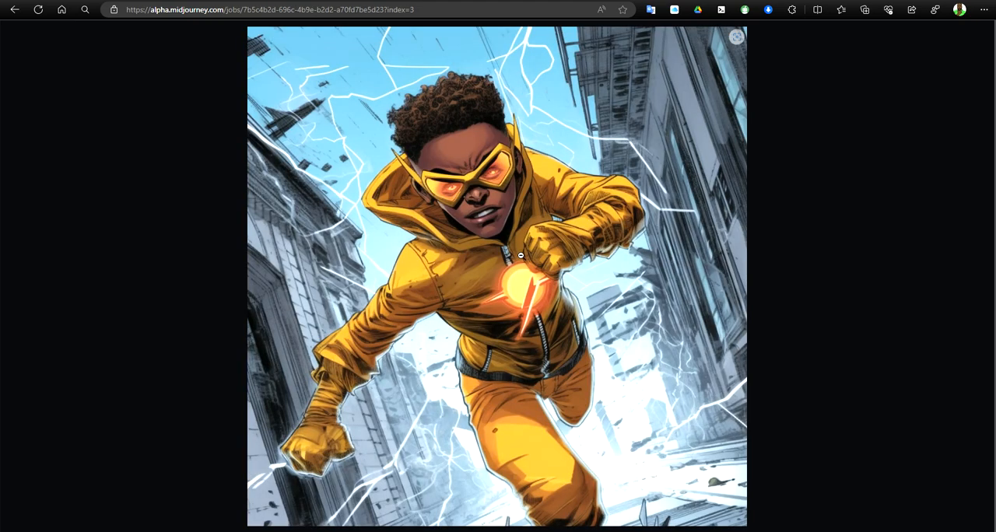
{"action": "mouse_move", "coordinate": [591, 283]}
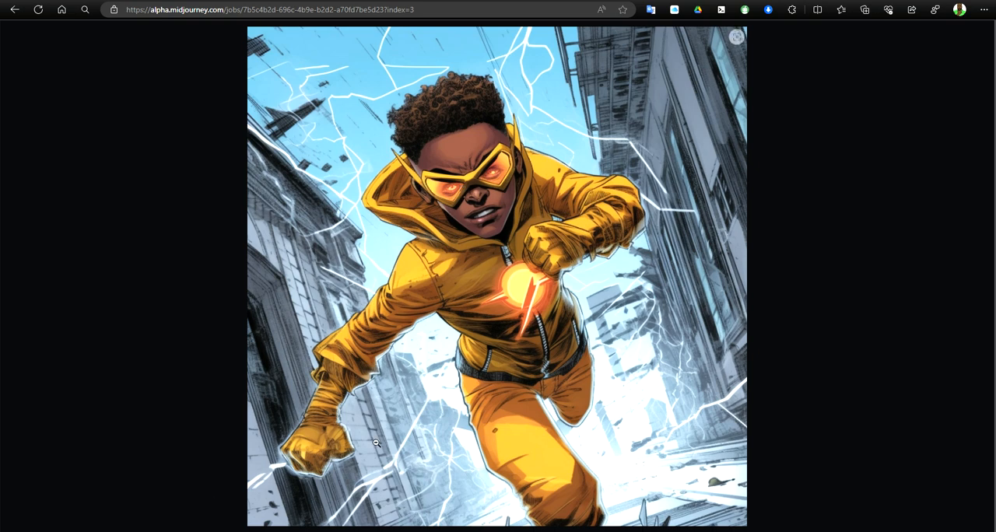
{"action": "mouse_move", "coordinate": [579, 243]}
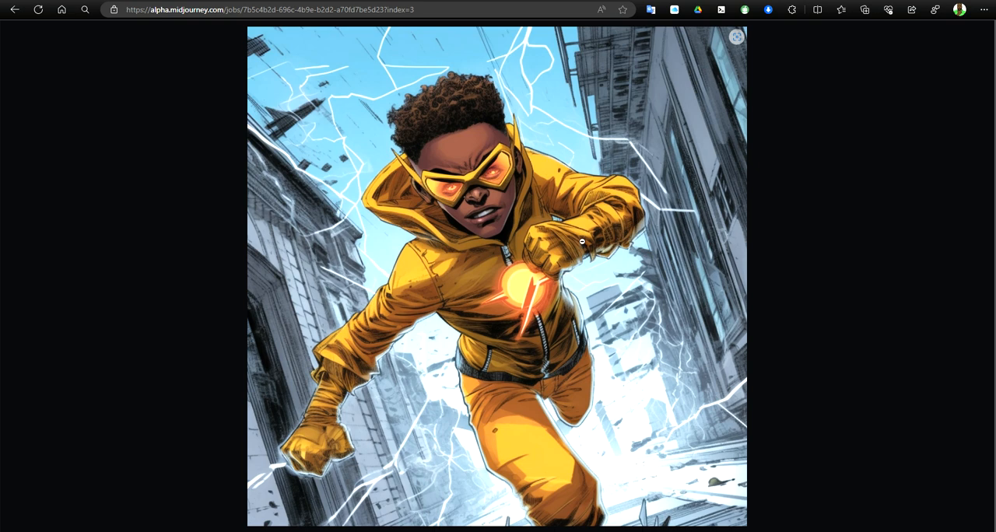
{"action": "mouse_move", "coordinate": [476, 225]}
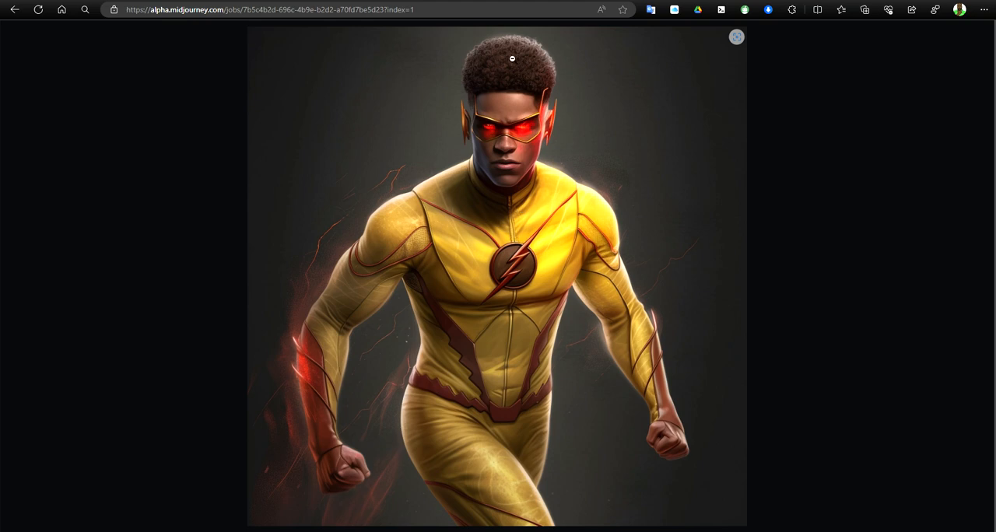
{"action": "mouse_move", "coordinate": [504, 165]}
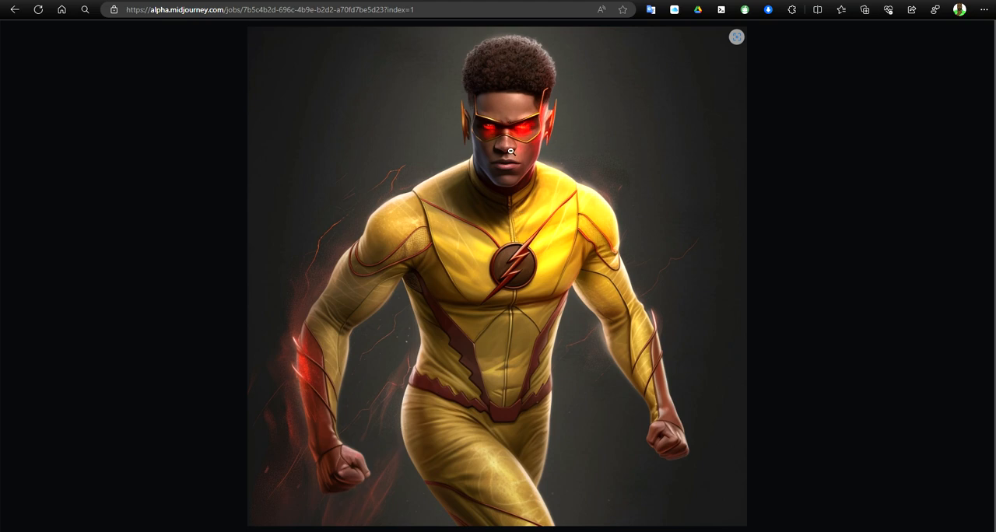
{"action": "mouse_move", "coordinate": [647, 233]}
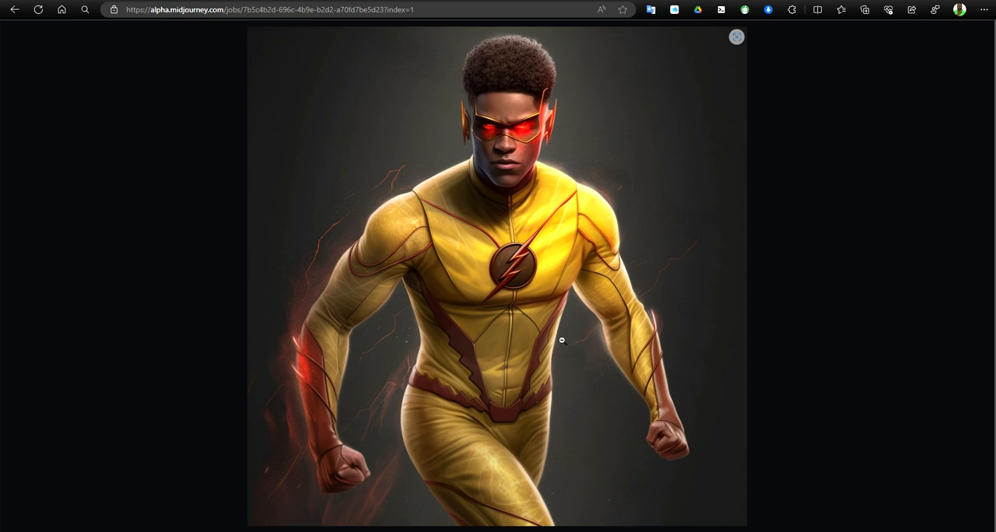
{"action": "mouse_move", "coordinate": [444, 285]}
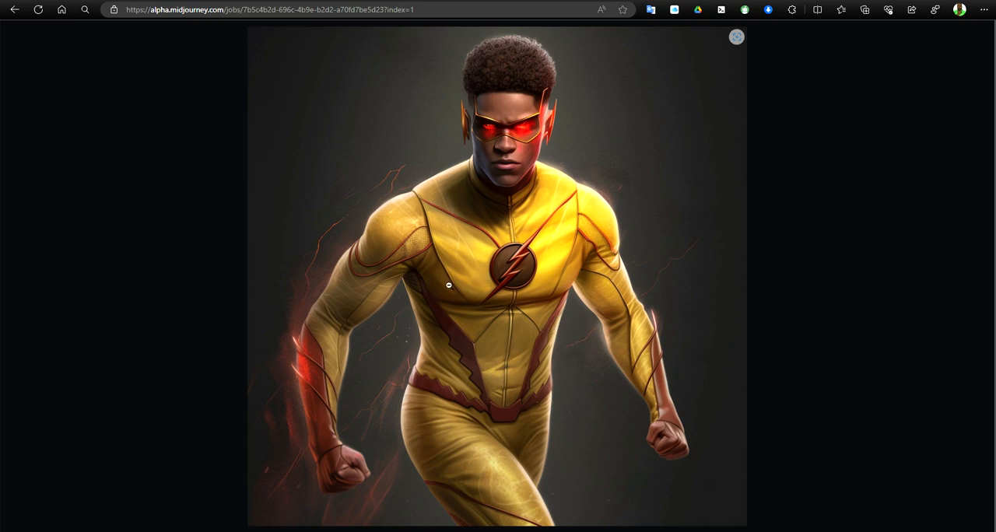
{"action": "mouse_move", "coordinate": [561, 349]}
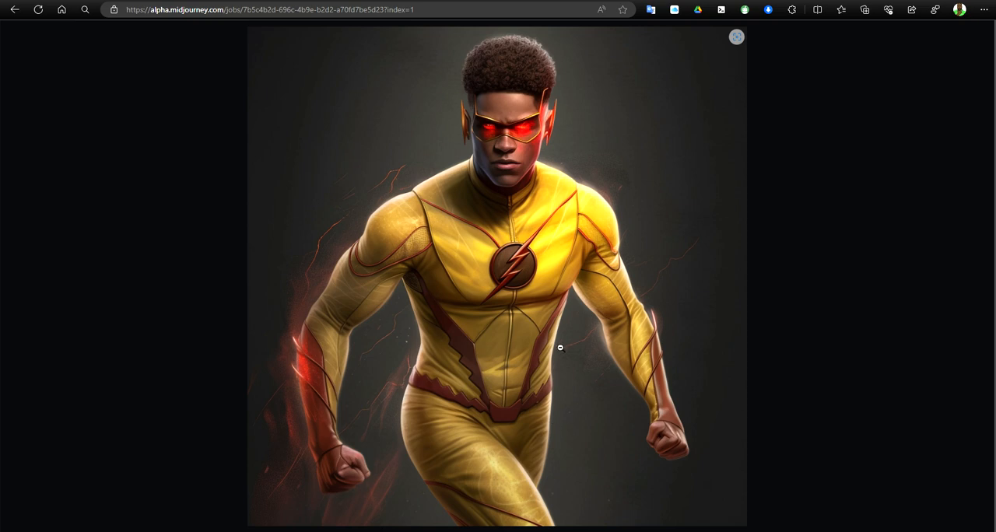
{"action": "mouse_move", "coordinate": [566, 364]}
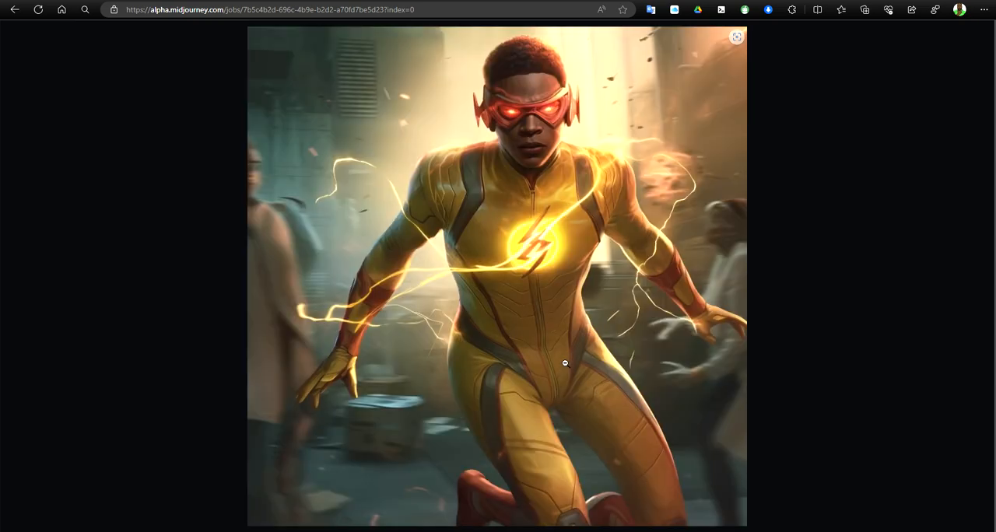
{"action": "mouse_move", "coordinate": [557, 144]}
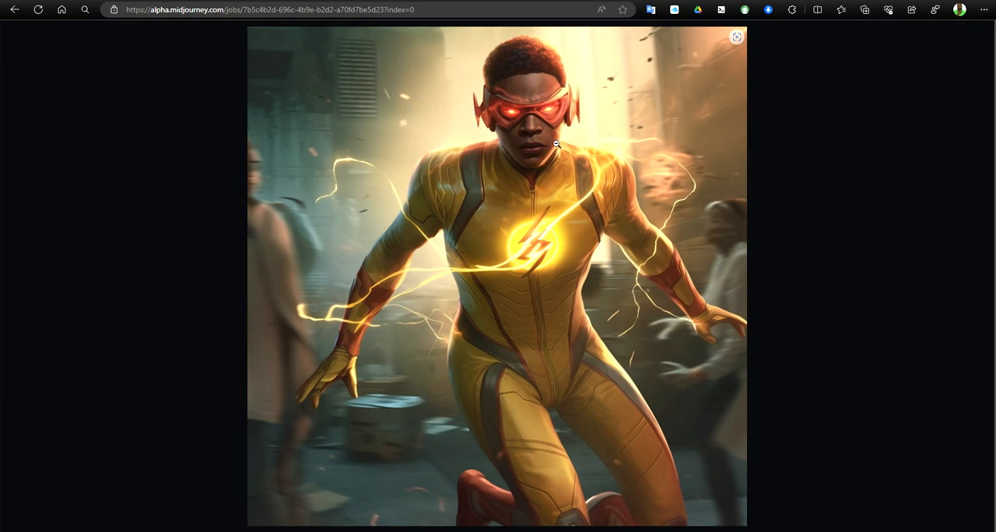
{"action": "mouse_move", "coordinate": [511, 162]}
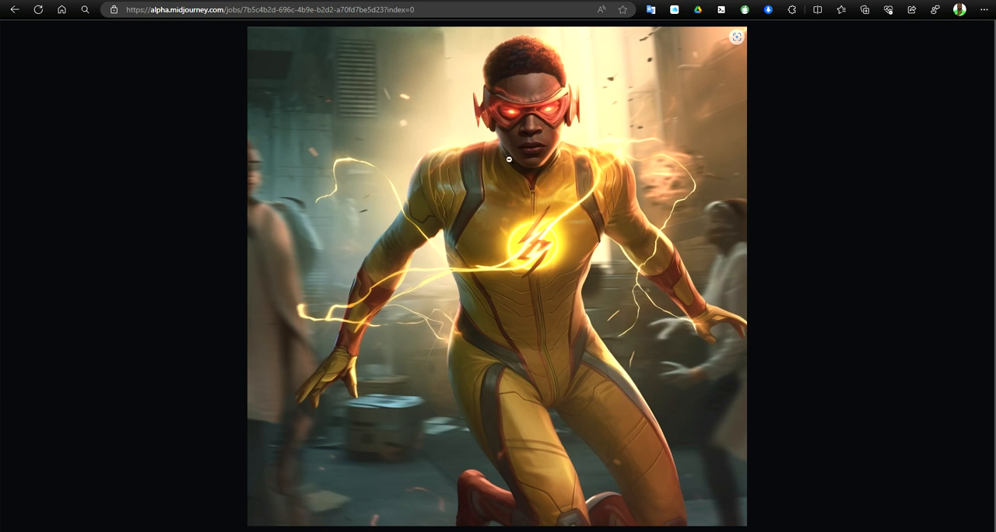
{"action": "mouse_move", "coordinate": [526, 435]}
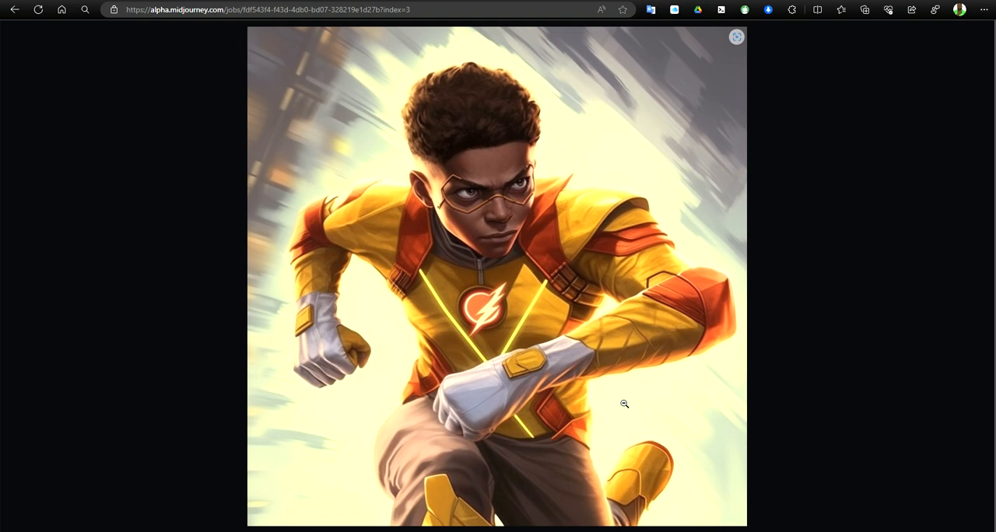
{"action": "mouse_move", "coordinate": [657, 400]}
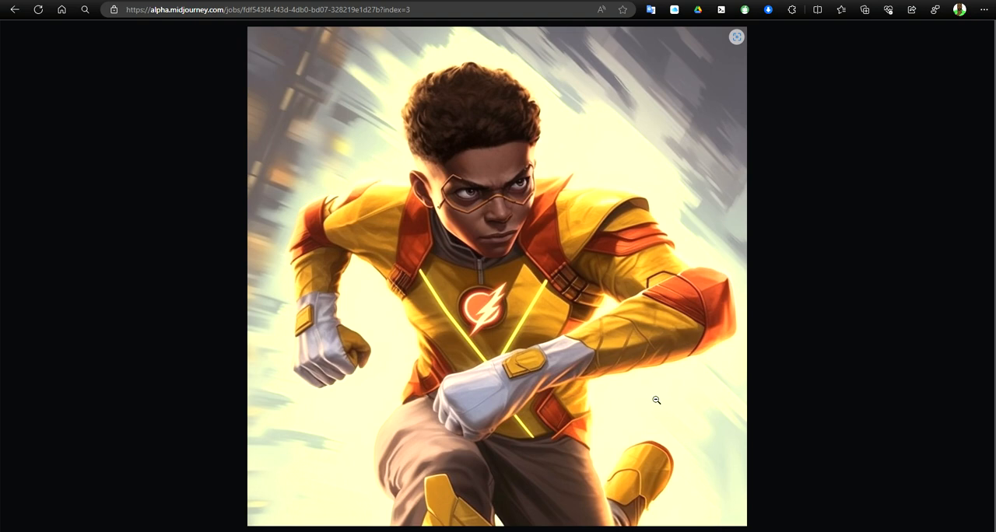
{"action": "mouse_move", "coordinate": [595, 377]}
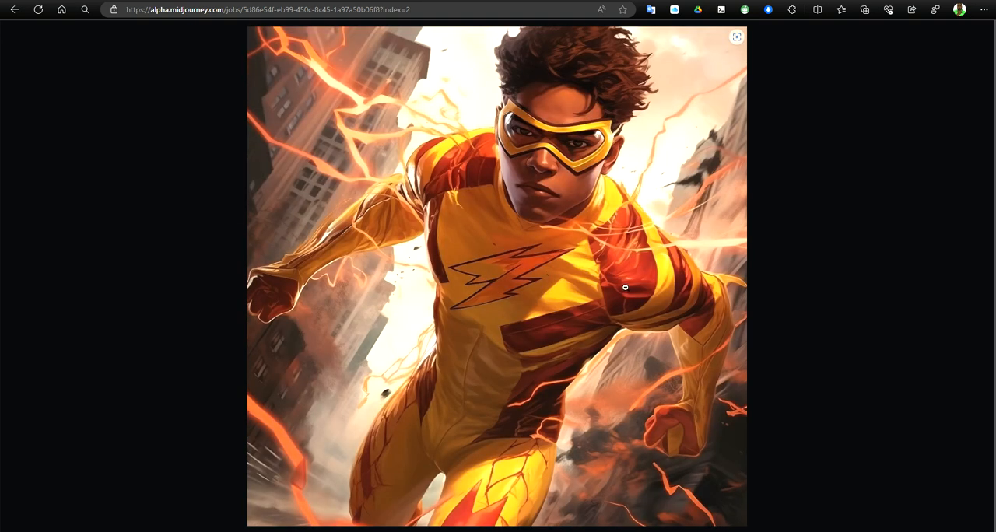
{"action": "mouse_move", "coordinate": [526, 90]}
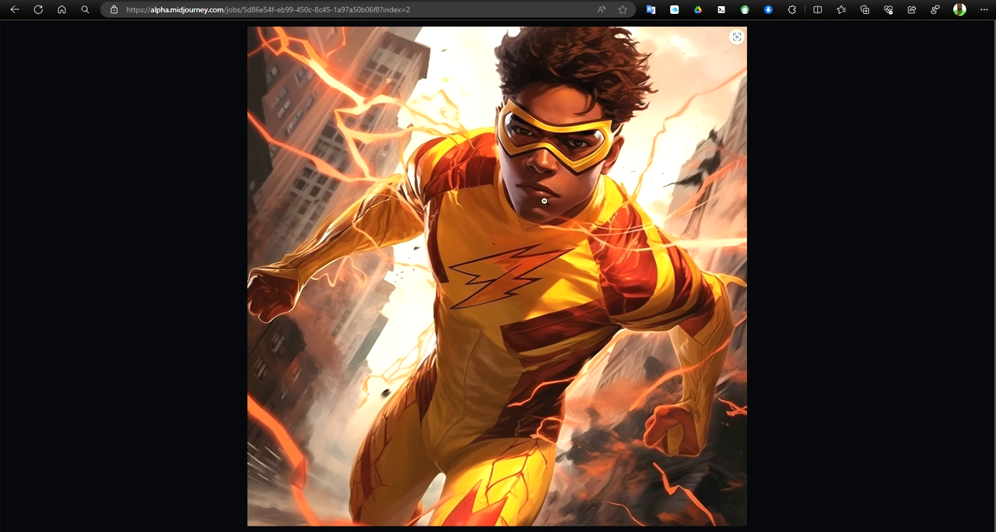
{"action": "mouse_move", "coordinate": [554, 204]}
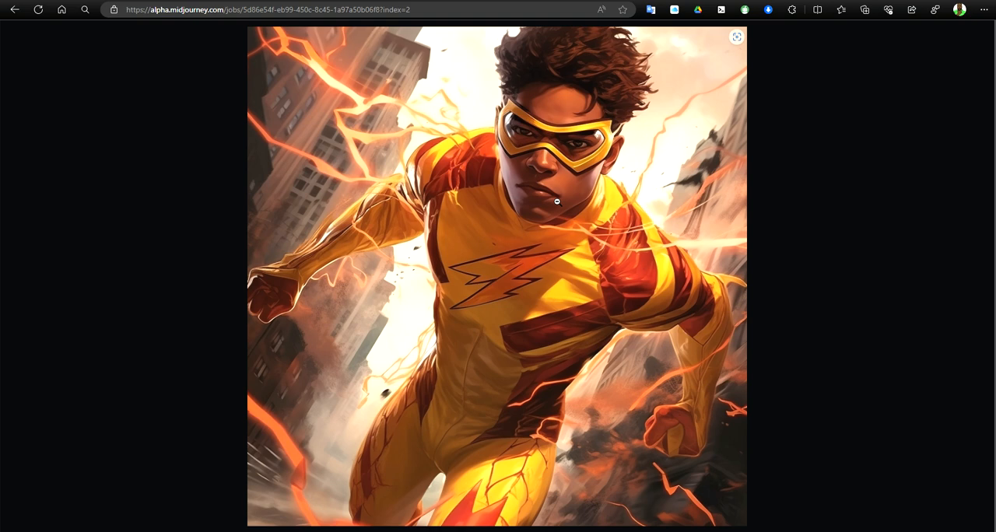
{"action": "mouse_move", "coordinate": [479, 260]}
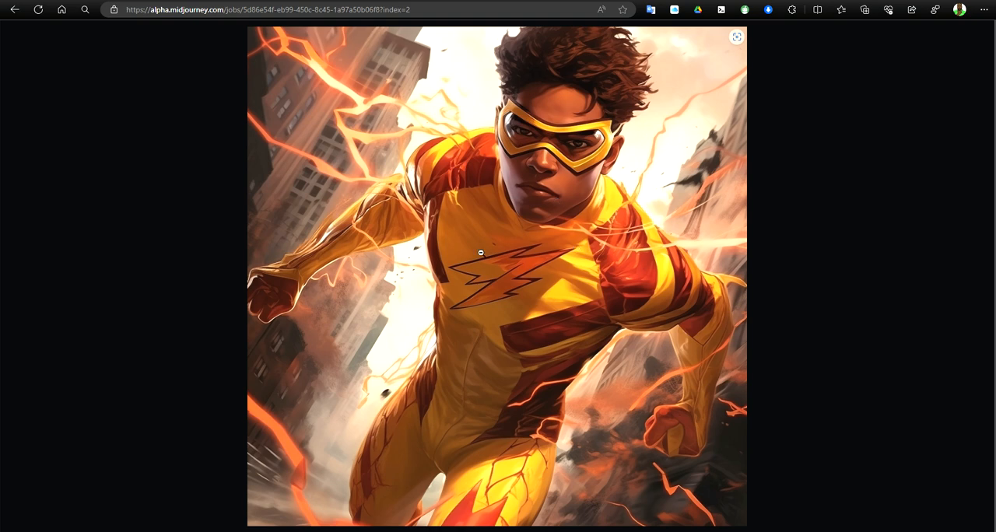
{"action": "mouse_move", "coordinate": [546, 293]}
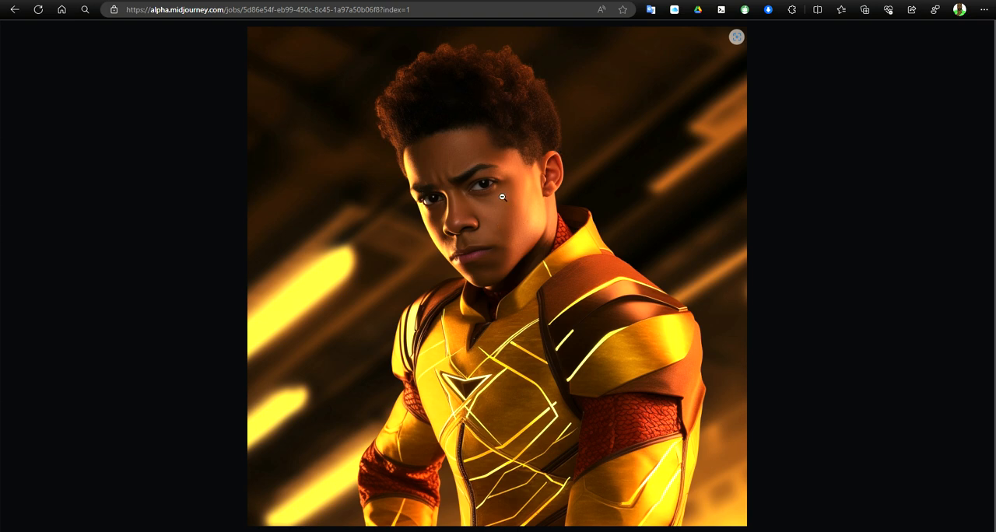
{"action": "mouse_move", "coordinate": [542, 227]}
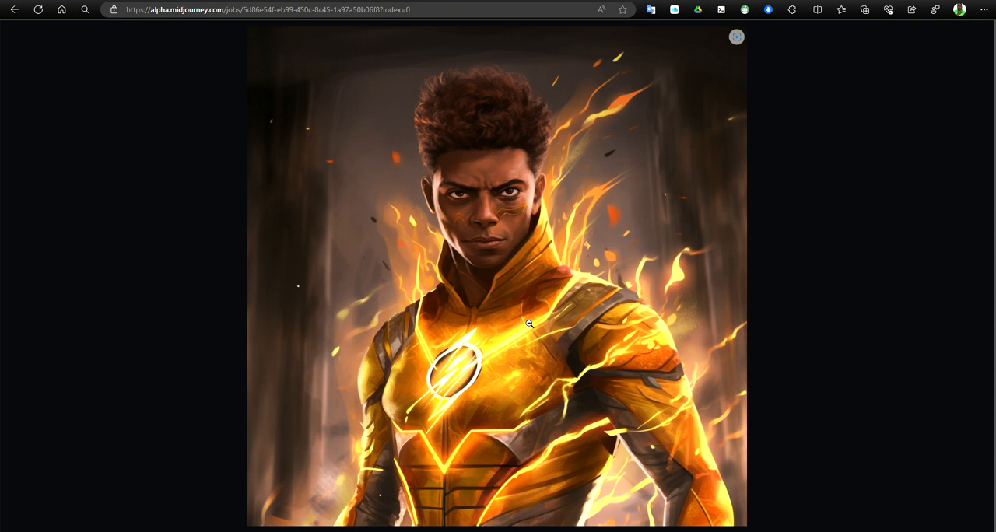
{"action": "mouse_move", "coordinate": [527, 323]}
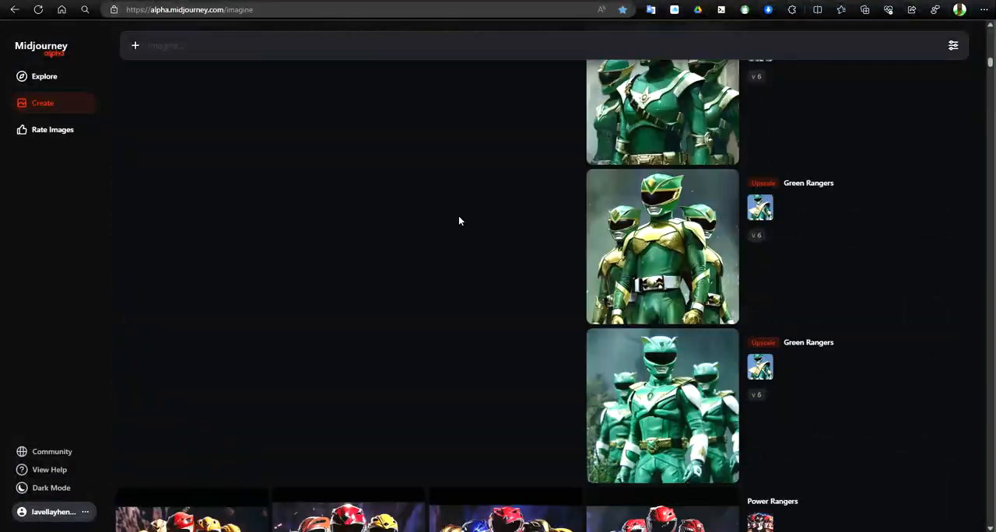
Step: Scroll the Create feed past the Green Rangers down to the red-dress sumi-e woman paintings
{"action": "scroll", "scroll_direction": "down", "scroll_amount": 3}
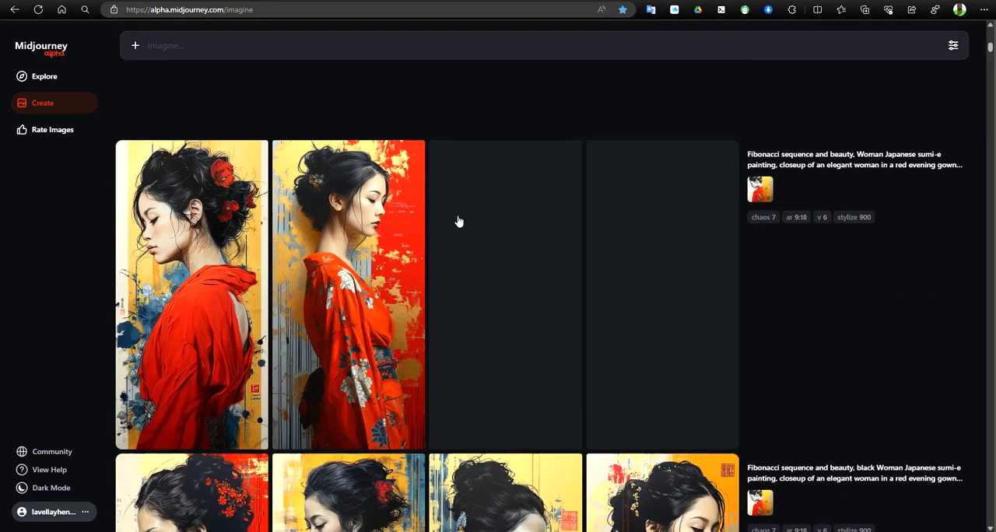
{"action": "scroll", "scroll_direction": "down", "scroll_amount": 3}
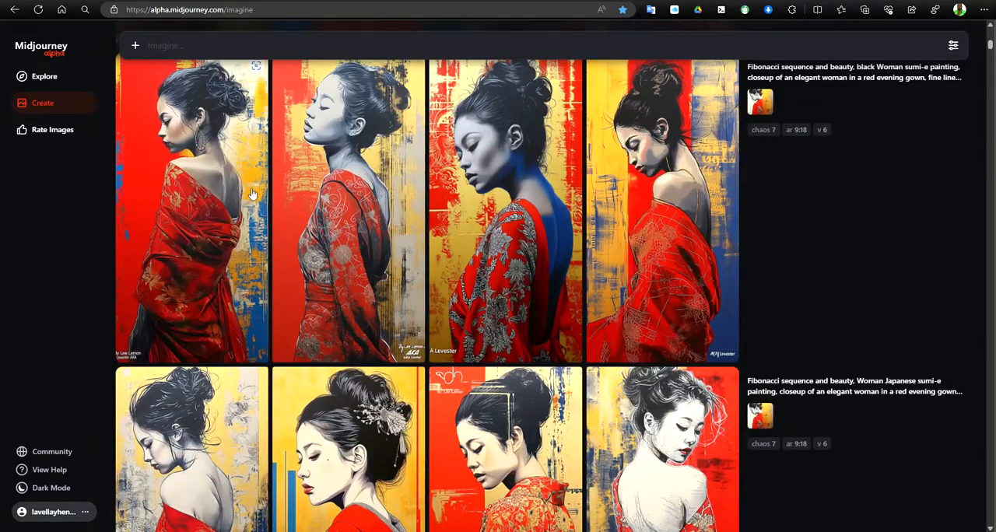
{"action": "scroll", "scroll_direction": "down", "scroll_amount": 3}
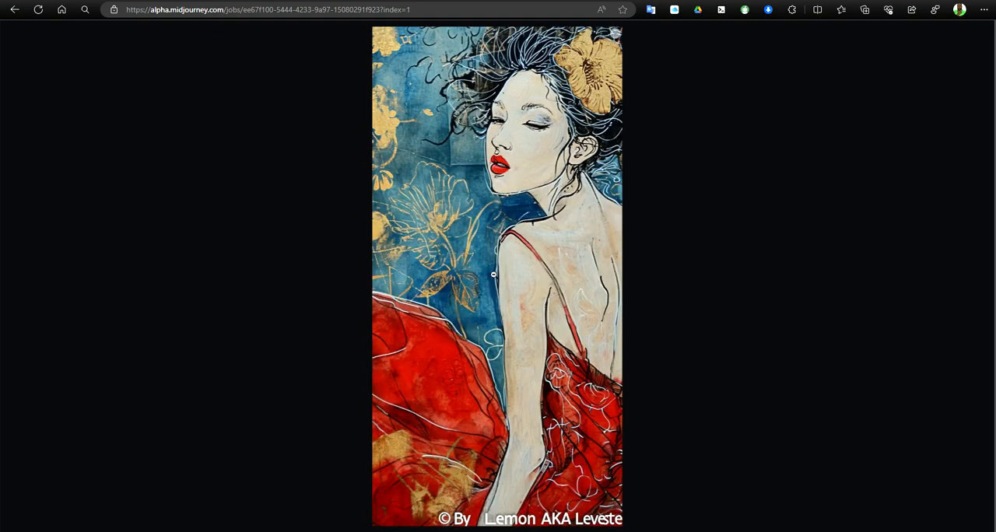
{"action": "mouse_move", "coordinate": [573, 307]}
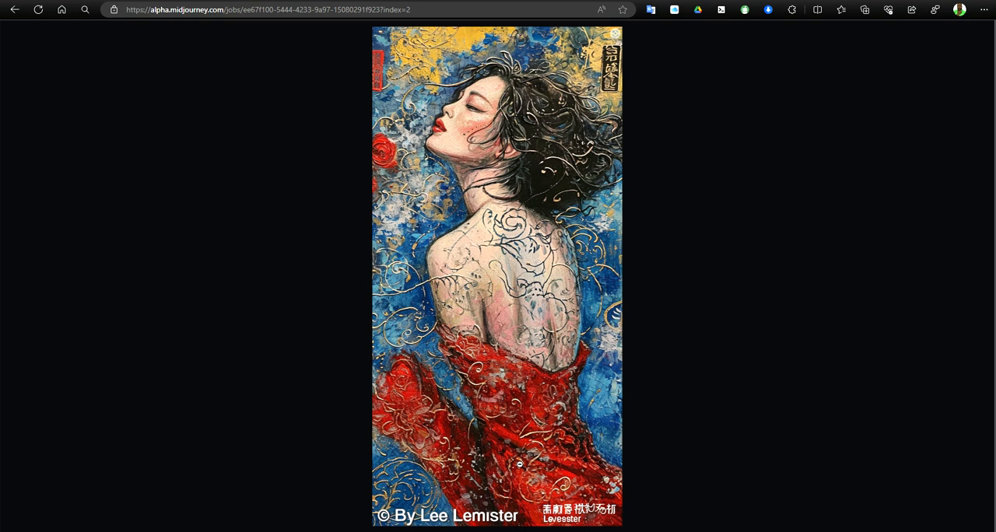
{"action": "mouse_move", "coordinate": [574, 277]}
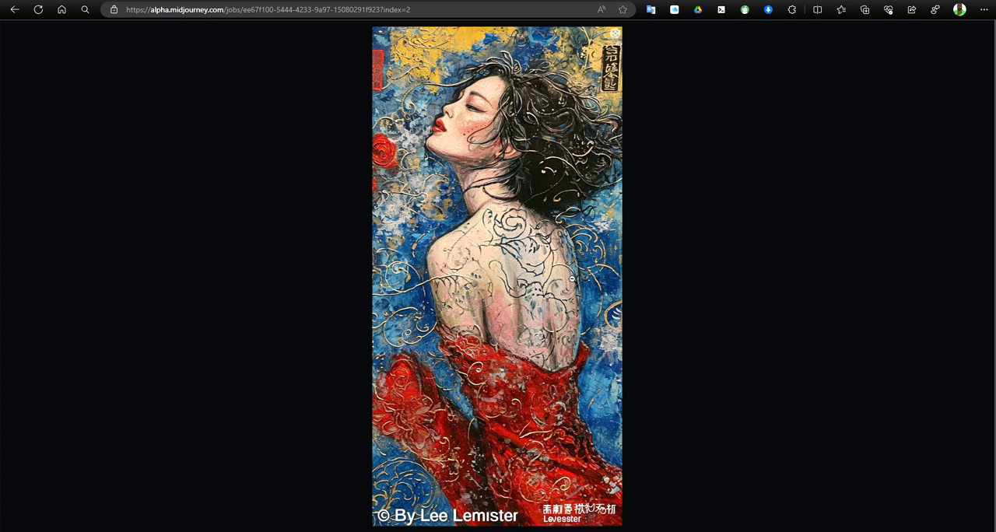
{"action": "mouse_move", "coordinate": [482, 3]}
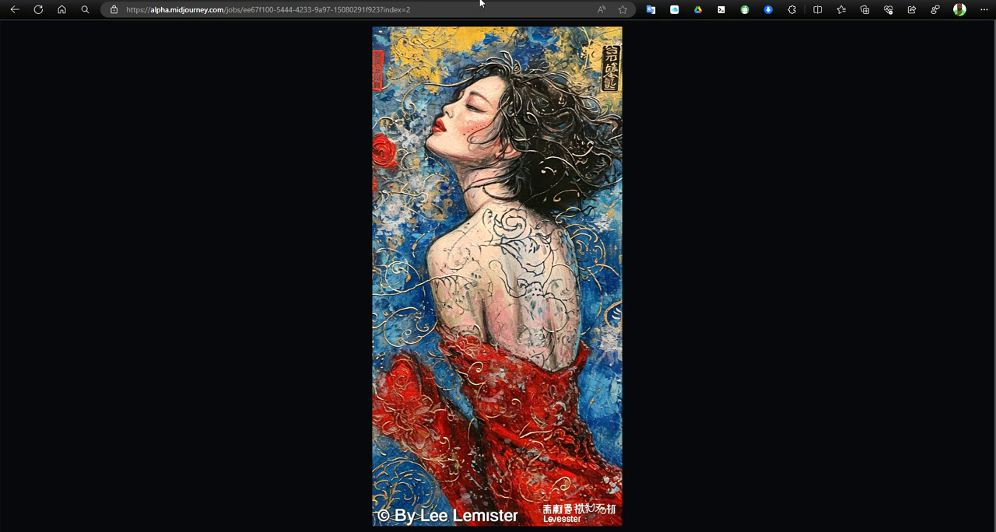